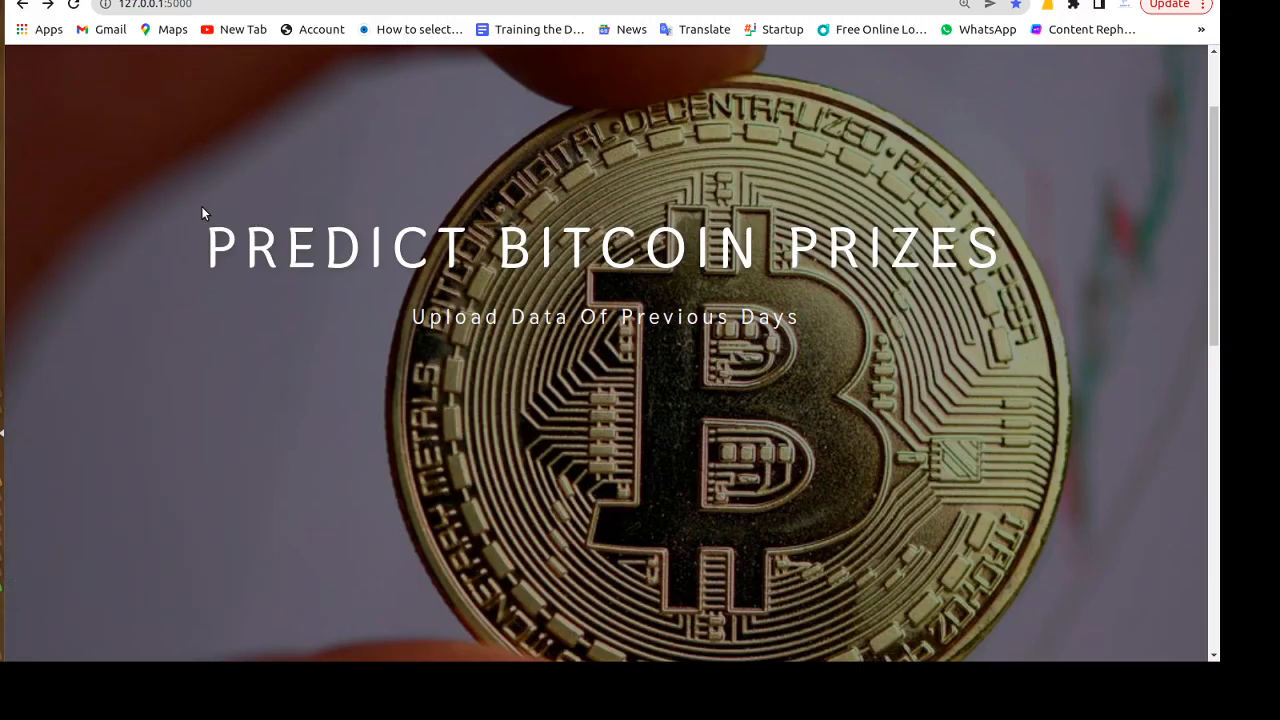
pyautogui.moveTo(308, 244)
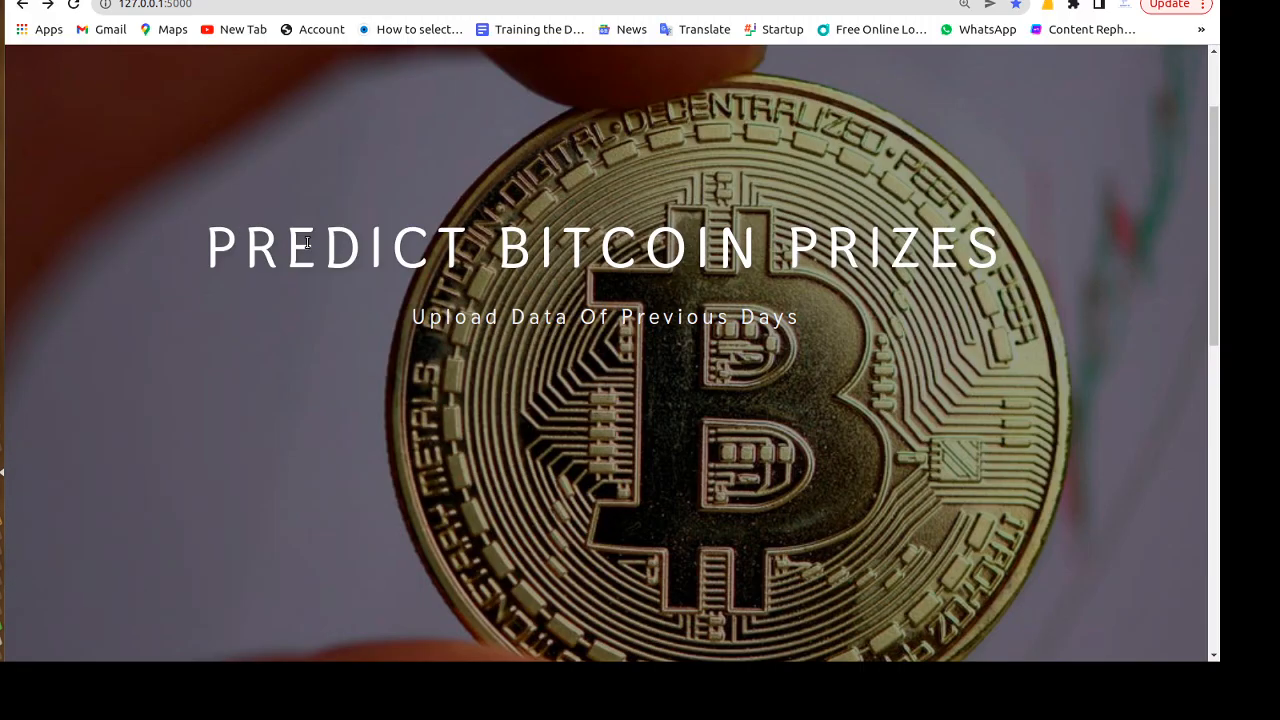
pyautogui.moveTo(340, 228)
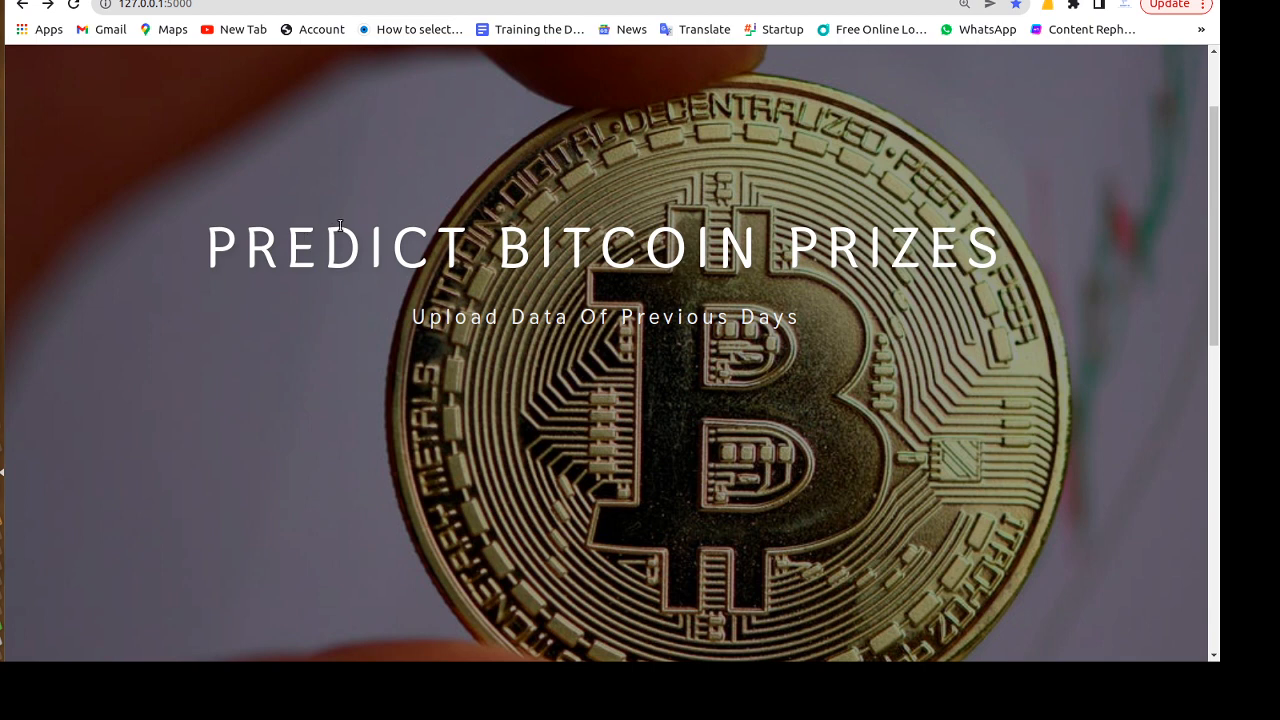
pyautogui.moveTo(600, 218)
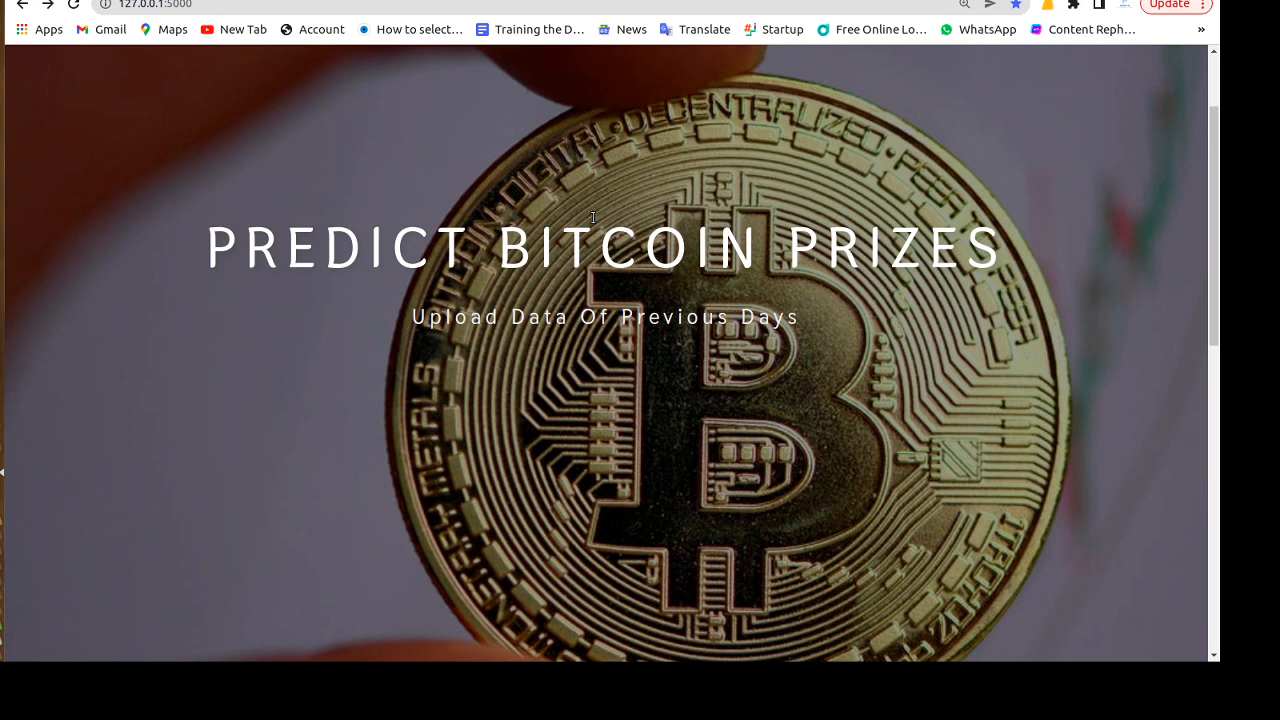
pyautogui.moveTo(596, 212)
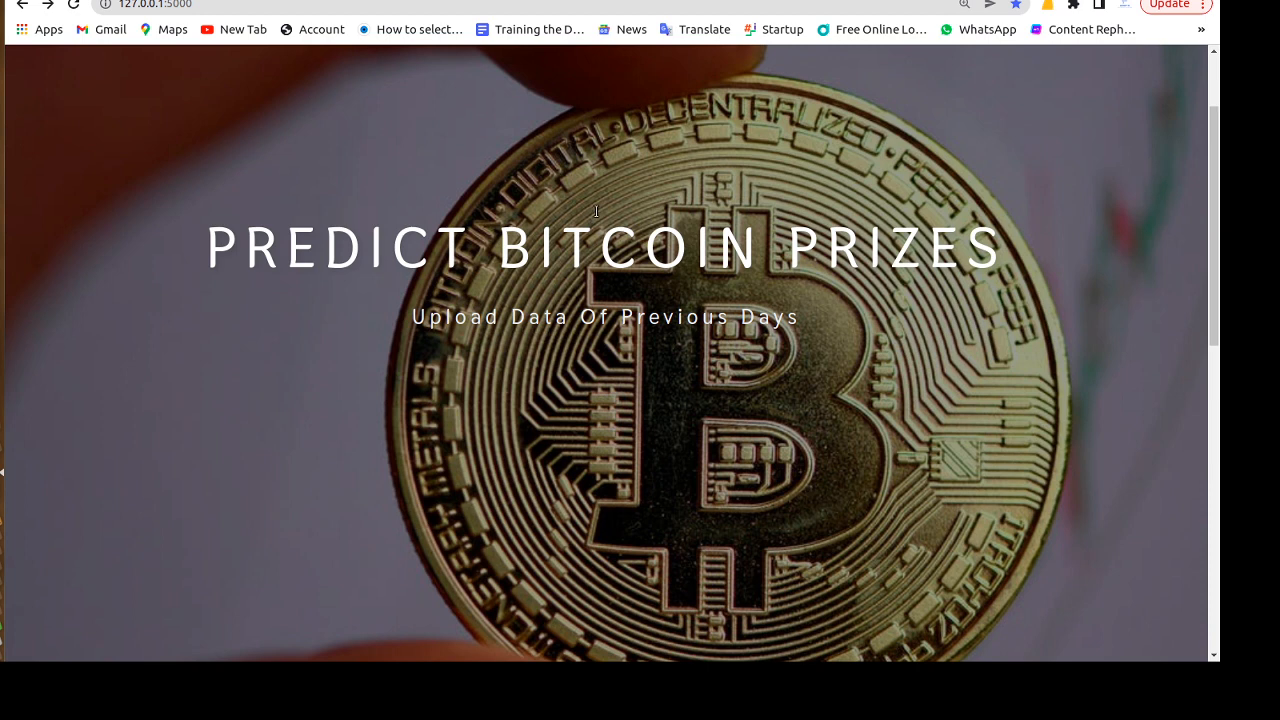
pyautogui.moveTo(596, 214)
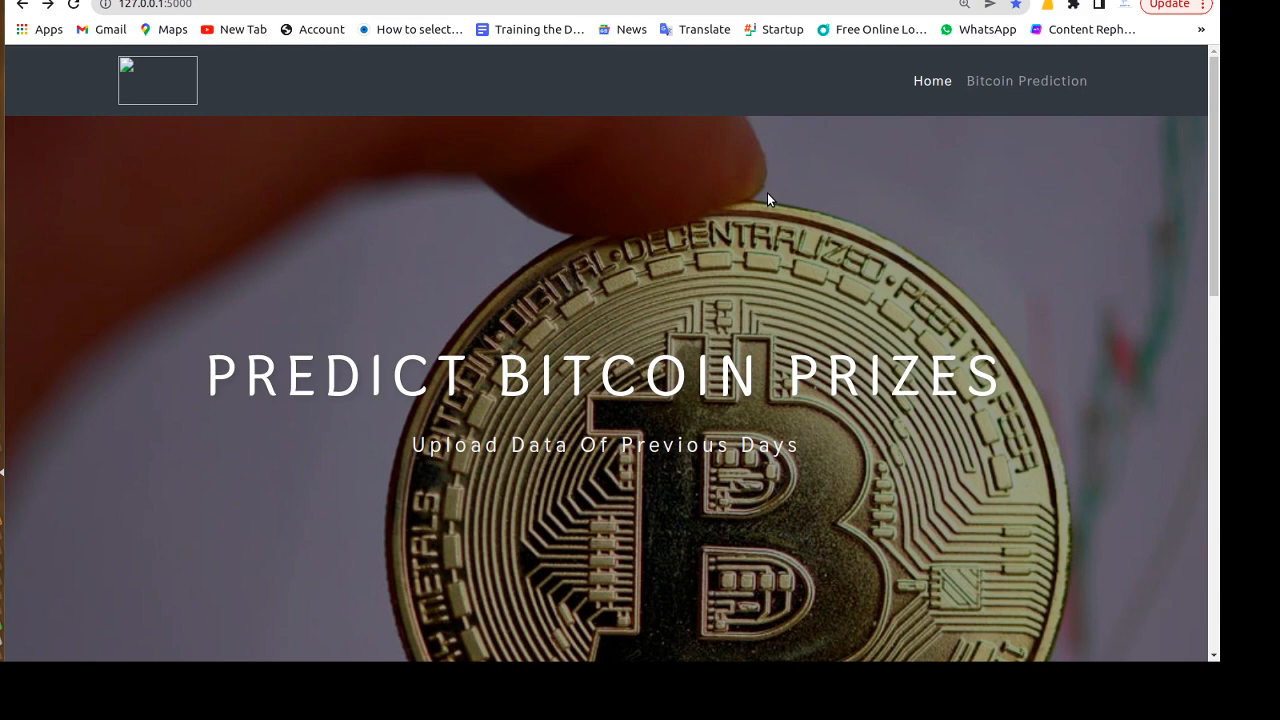
# Navigate to the Bitcoin Prediction page and request the next-day price with Predict
pyautogui.scroll(-3)
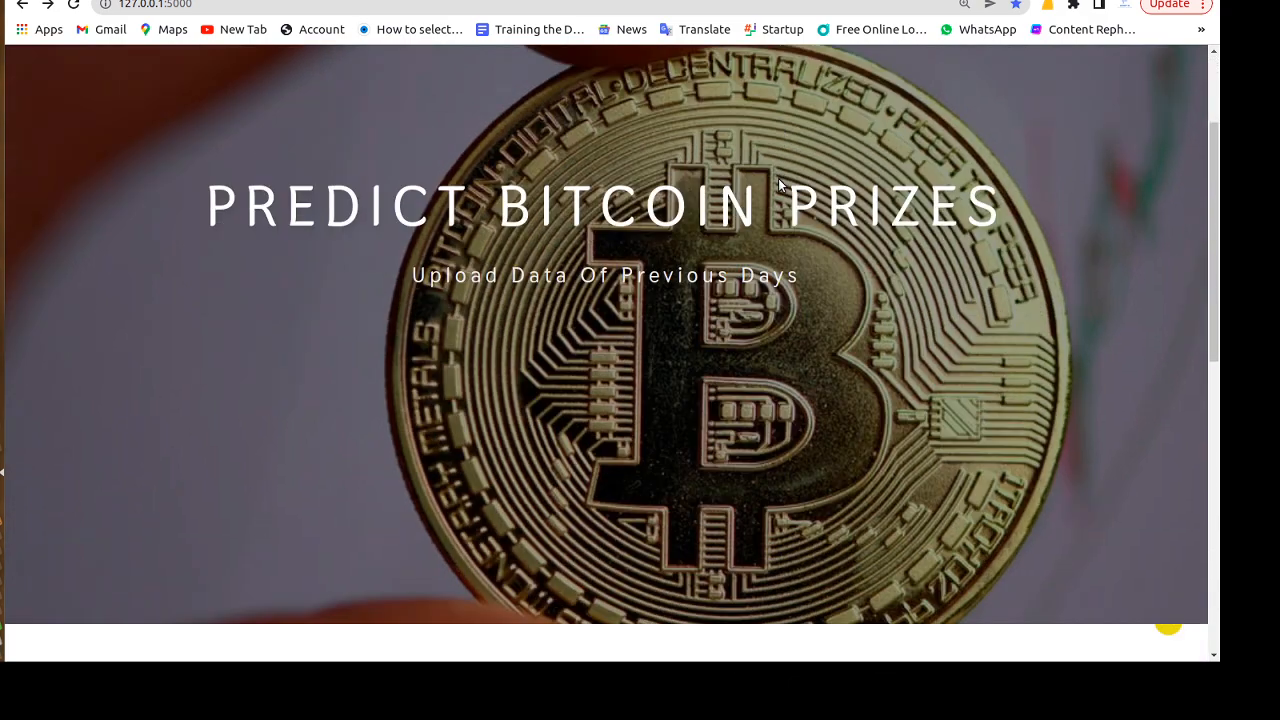
pyautogui.scroll(-3)
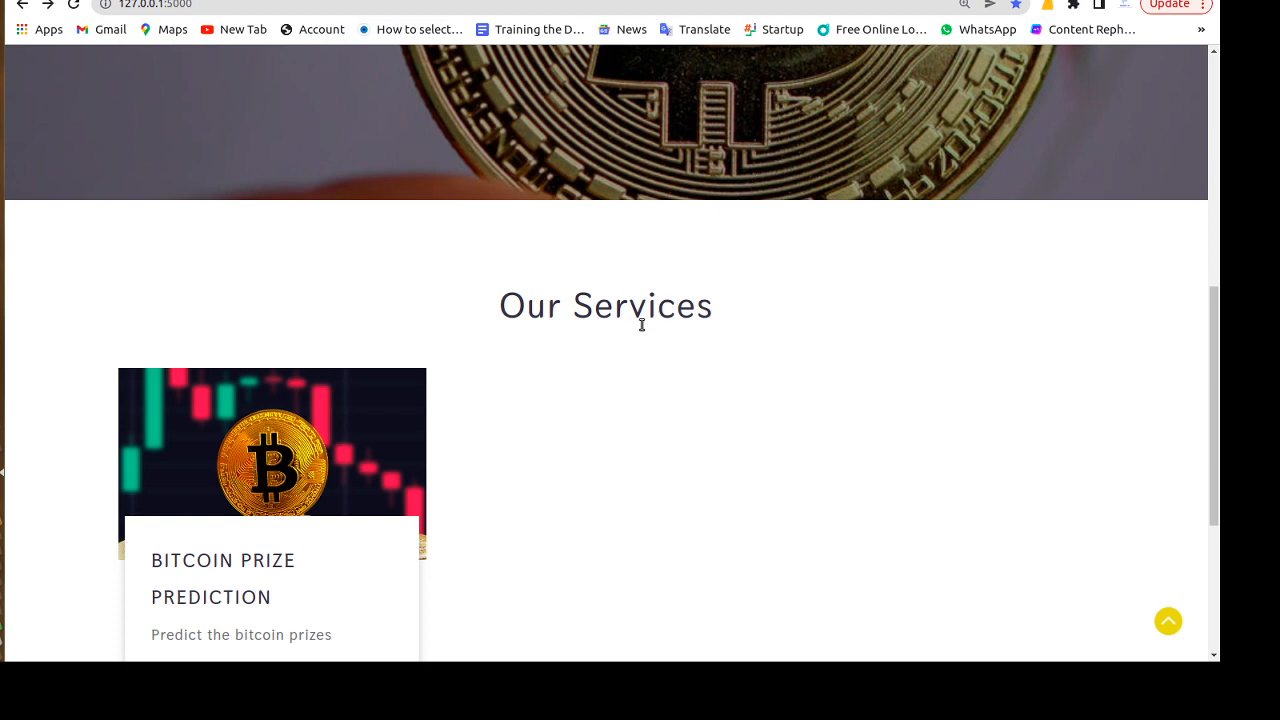
pyautogui.moveTo(560, 362)
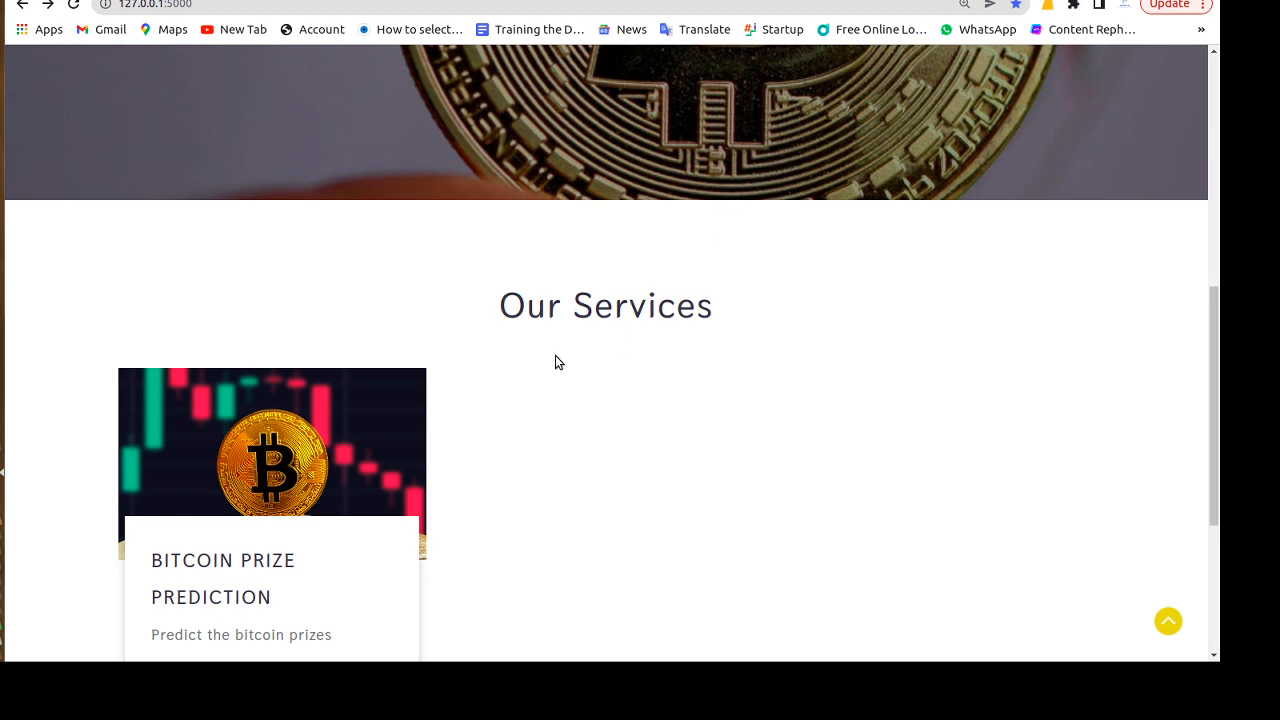
pyautogui.scroll(3)
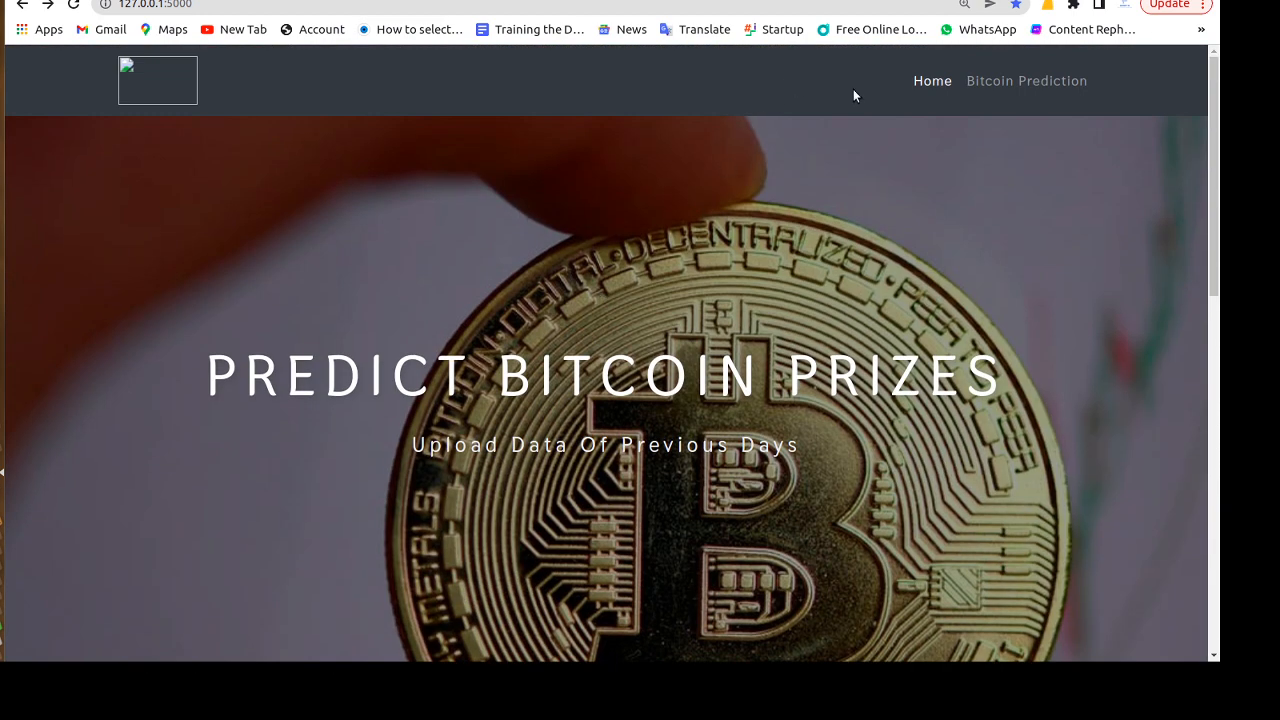
pyautogui.moveTo(1048, 86)
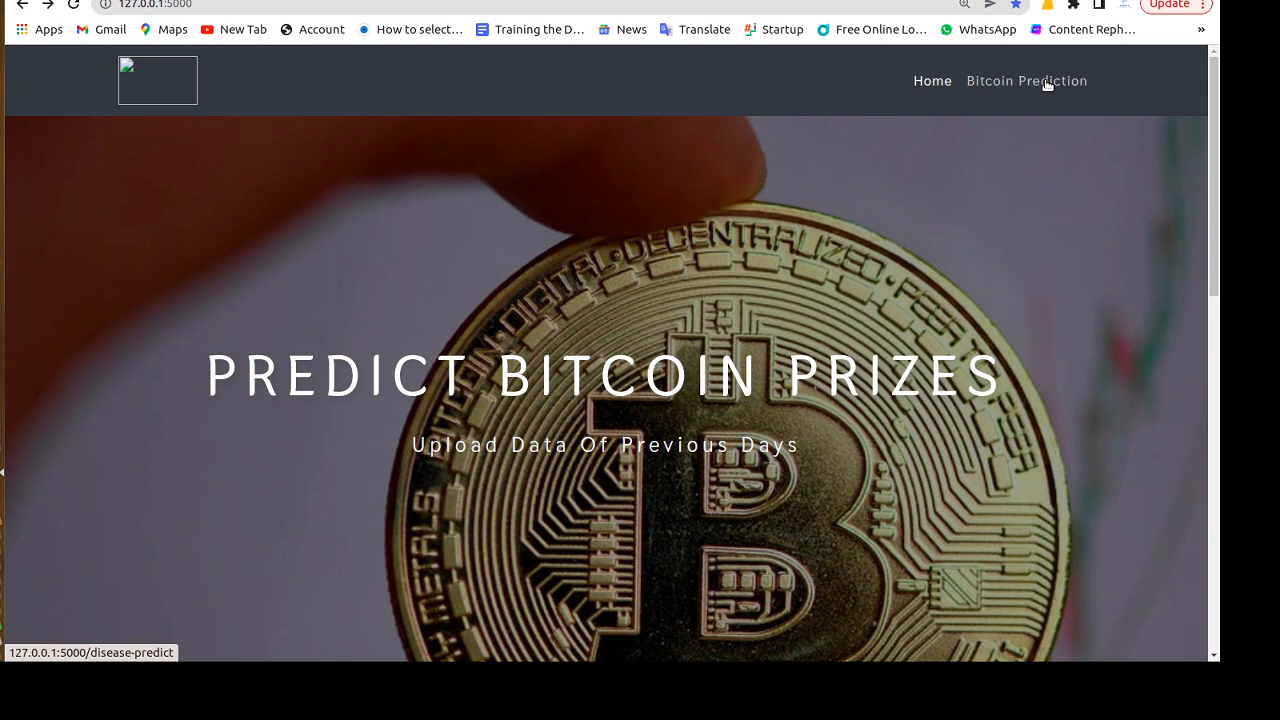
pyautogui.scroll(-3)
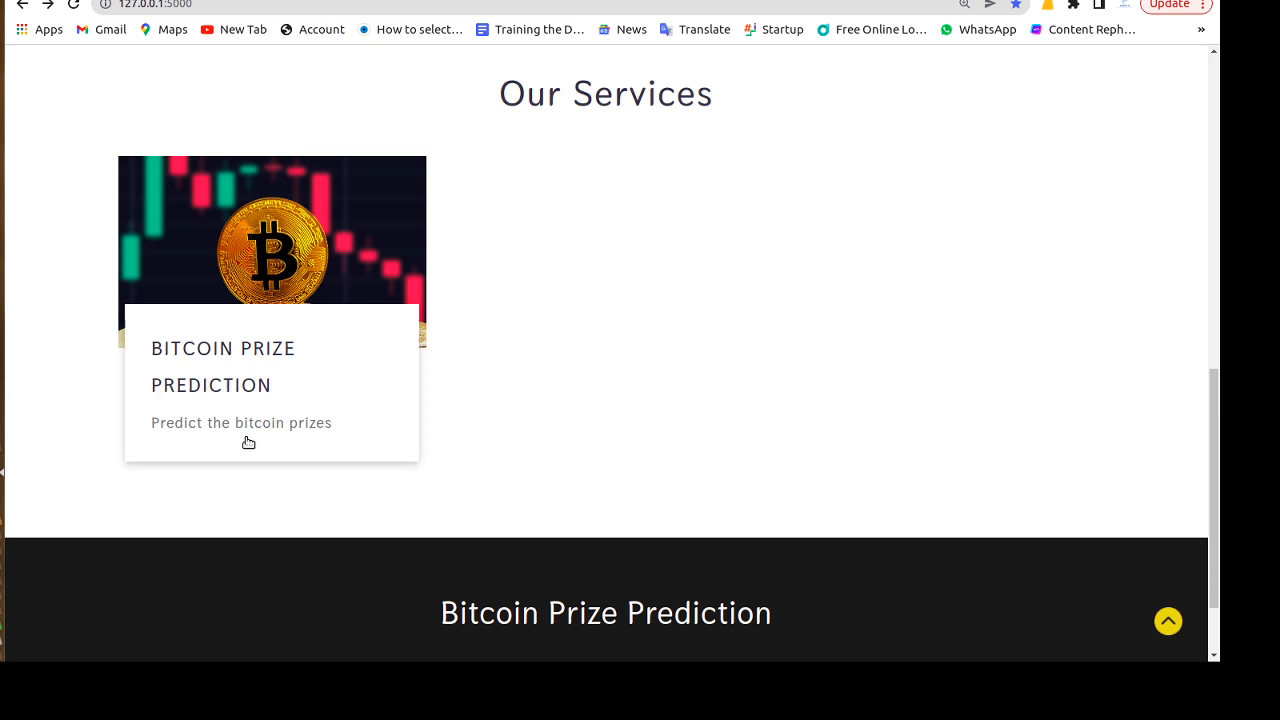
pyautogui.moveTo(130, 436)
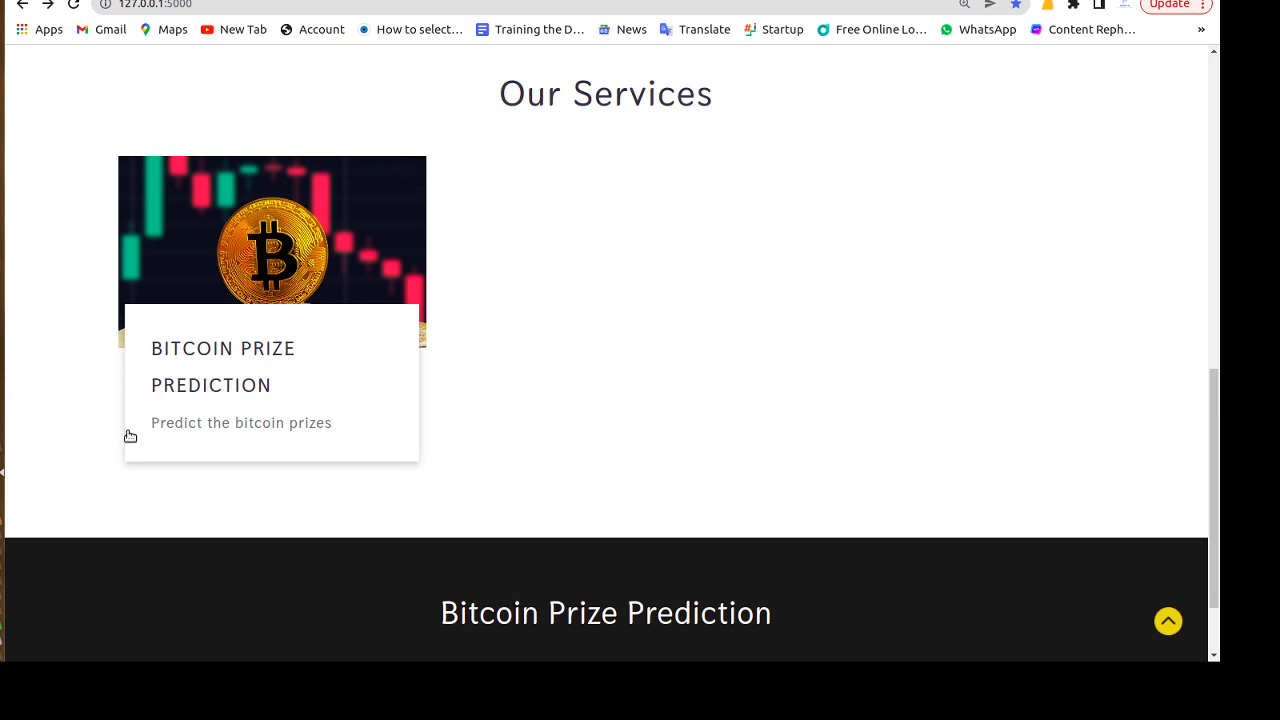
pyautogui.scroll(-3)
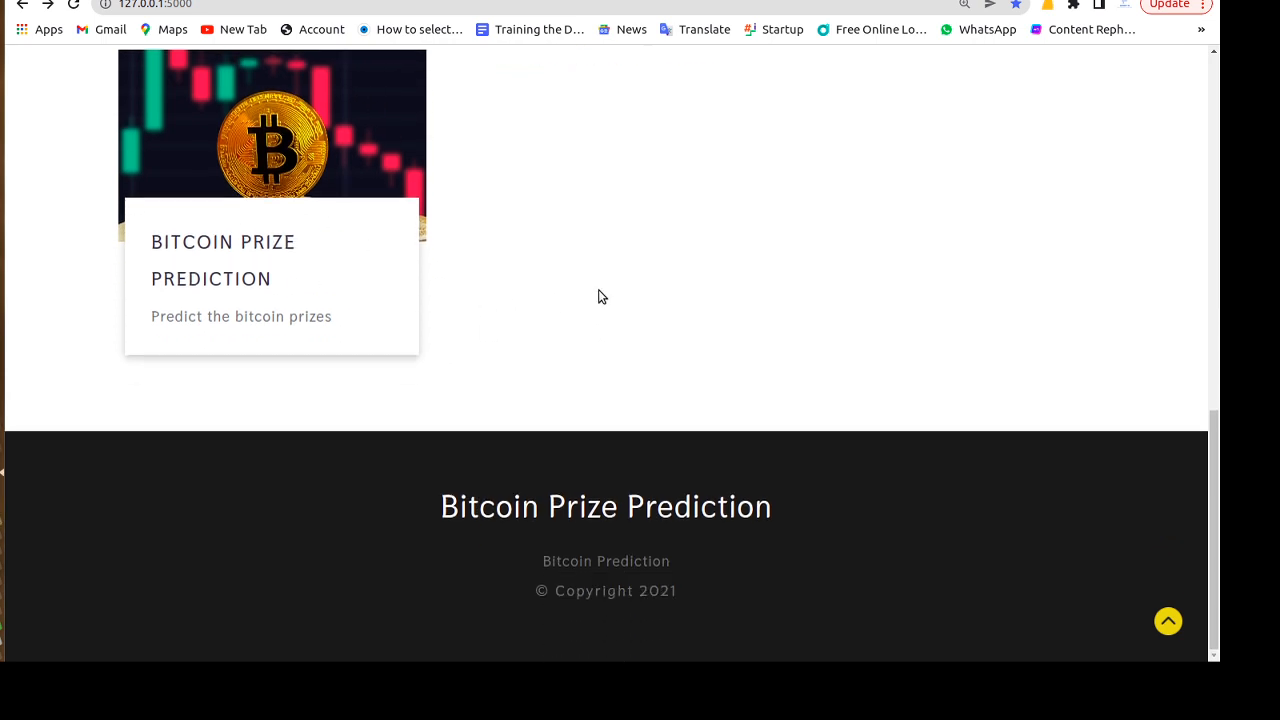
pyautogui.moveTo(640, 512)
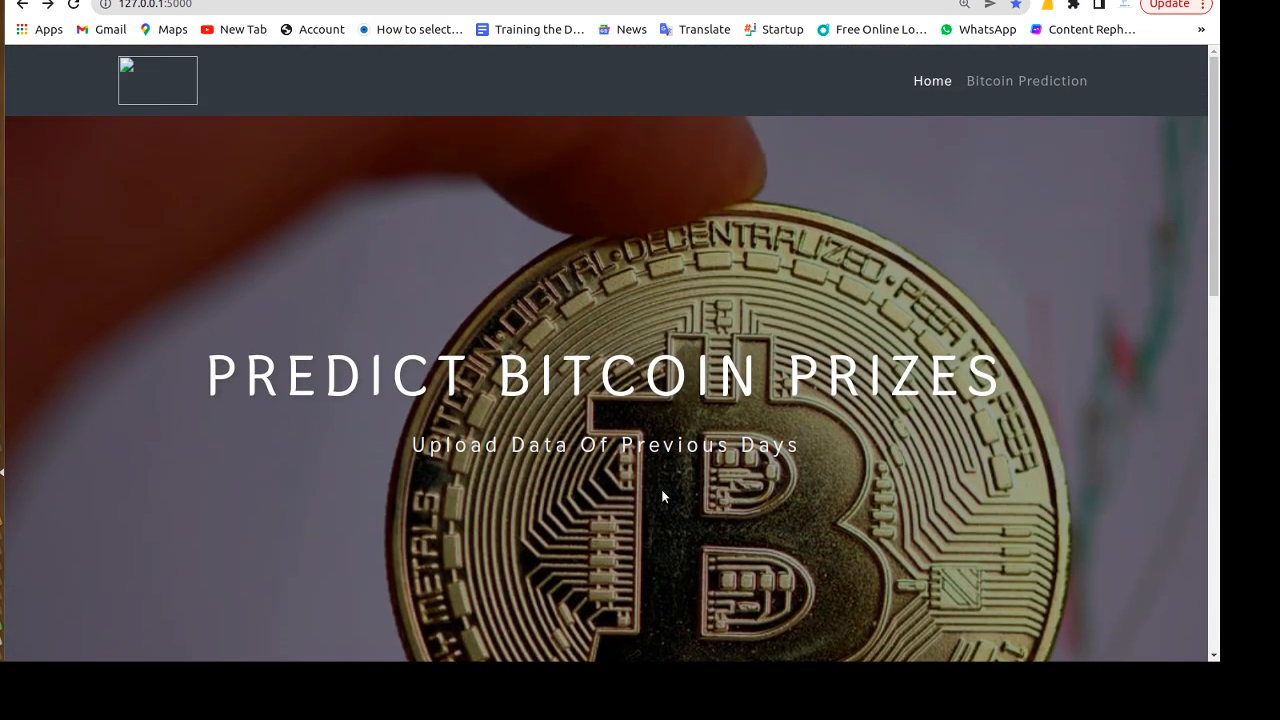
pyautogui.moveTo(1034, 78)
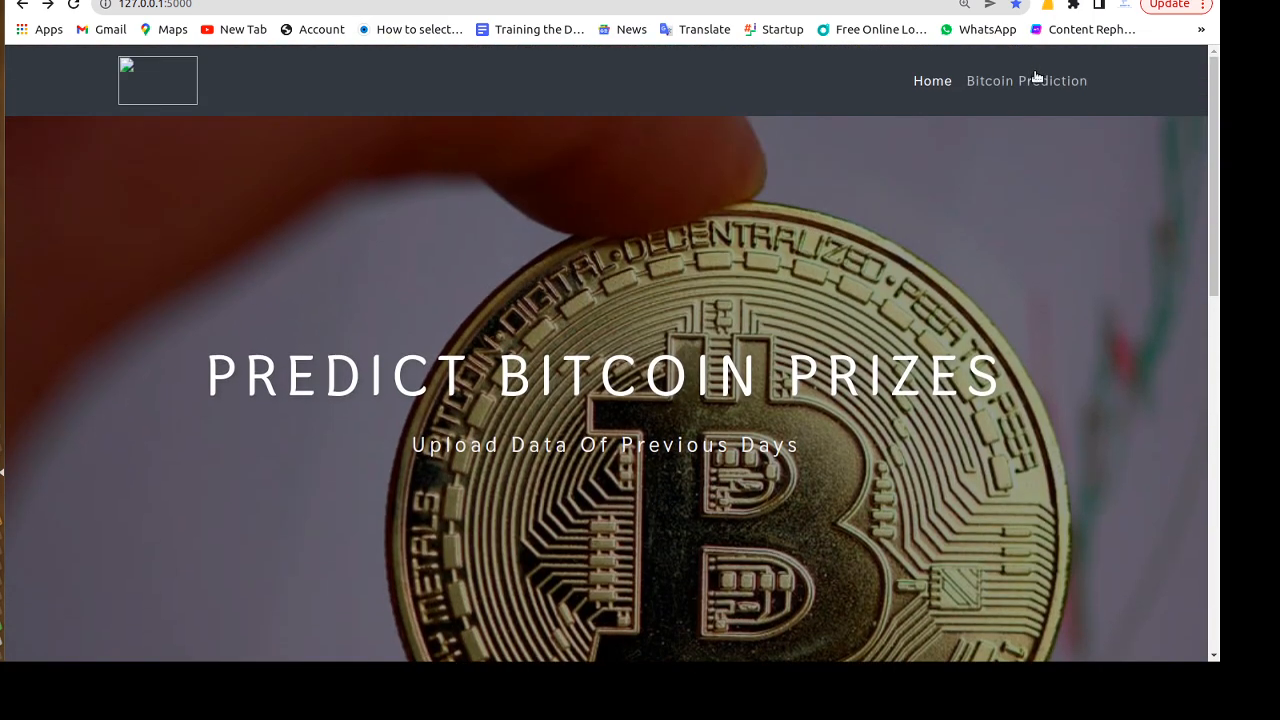
pyautogui.click(1026, 80)
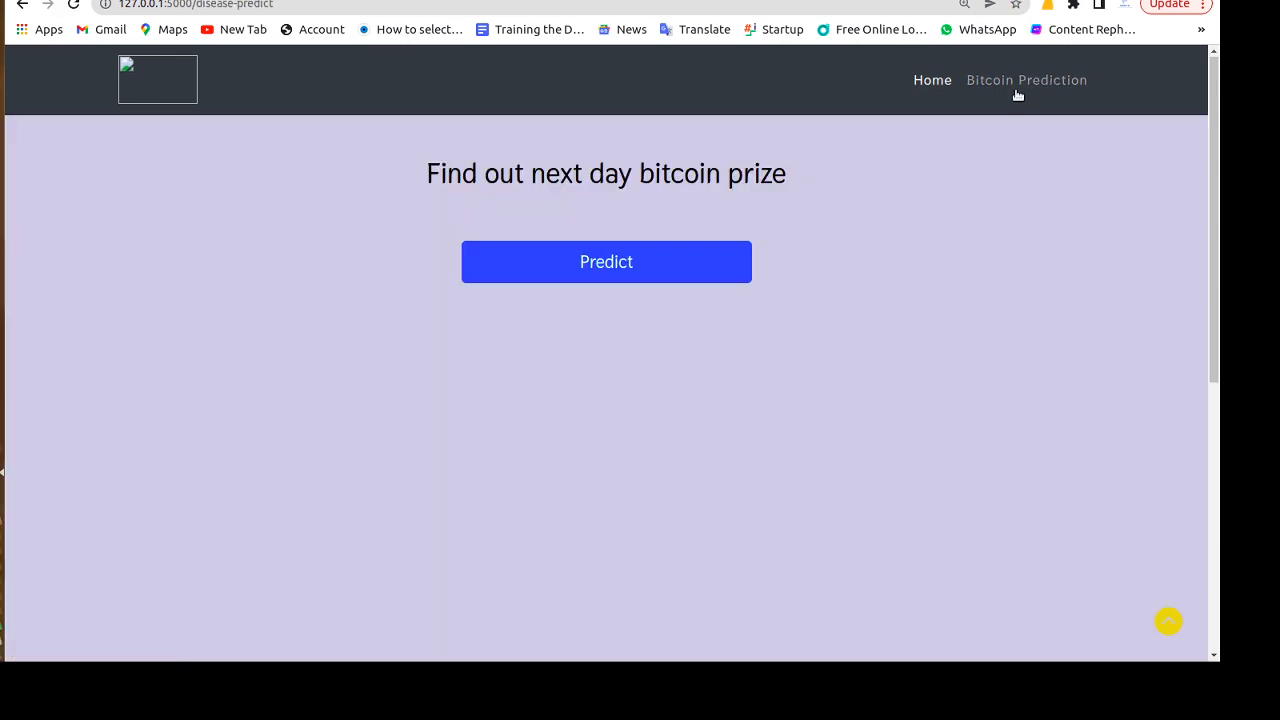
pyautogui.moveTo(868, 140)
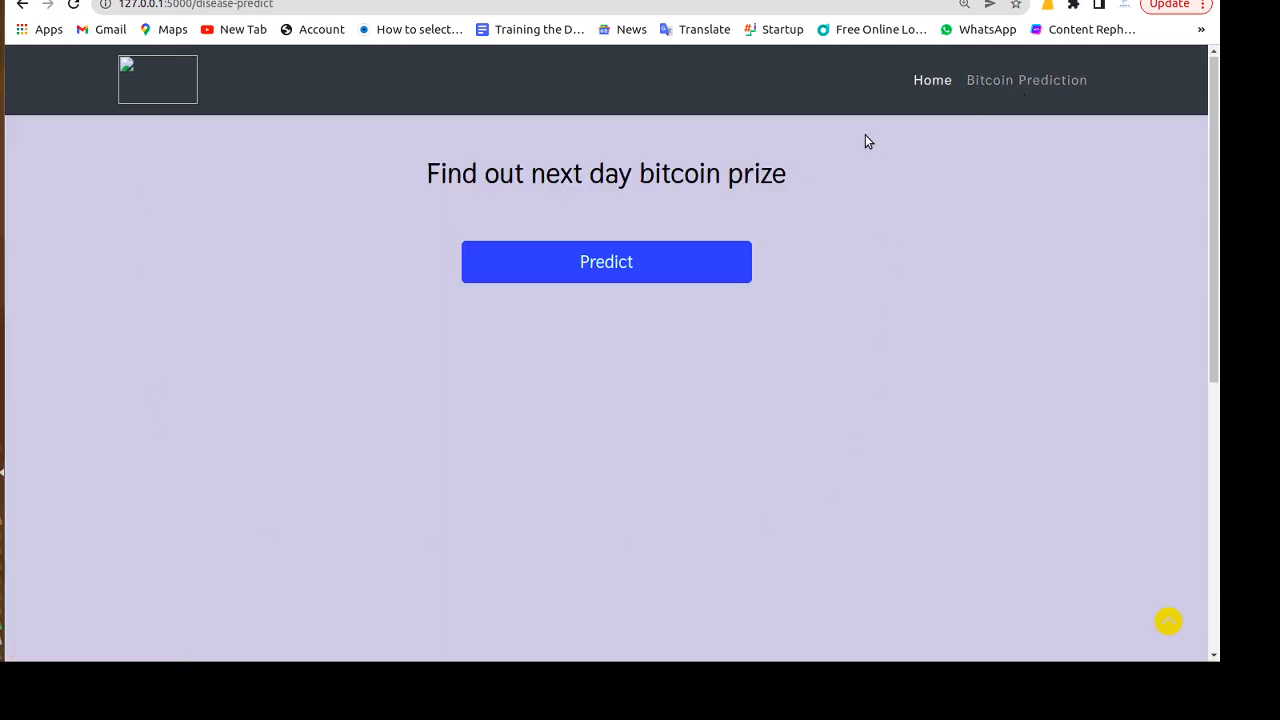
pyautogui.moveTo(596, 210)
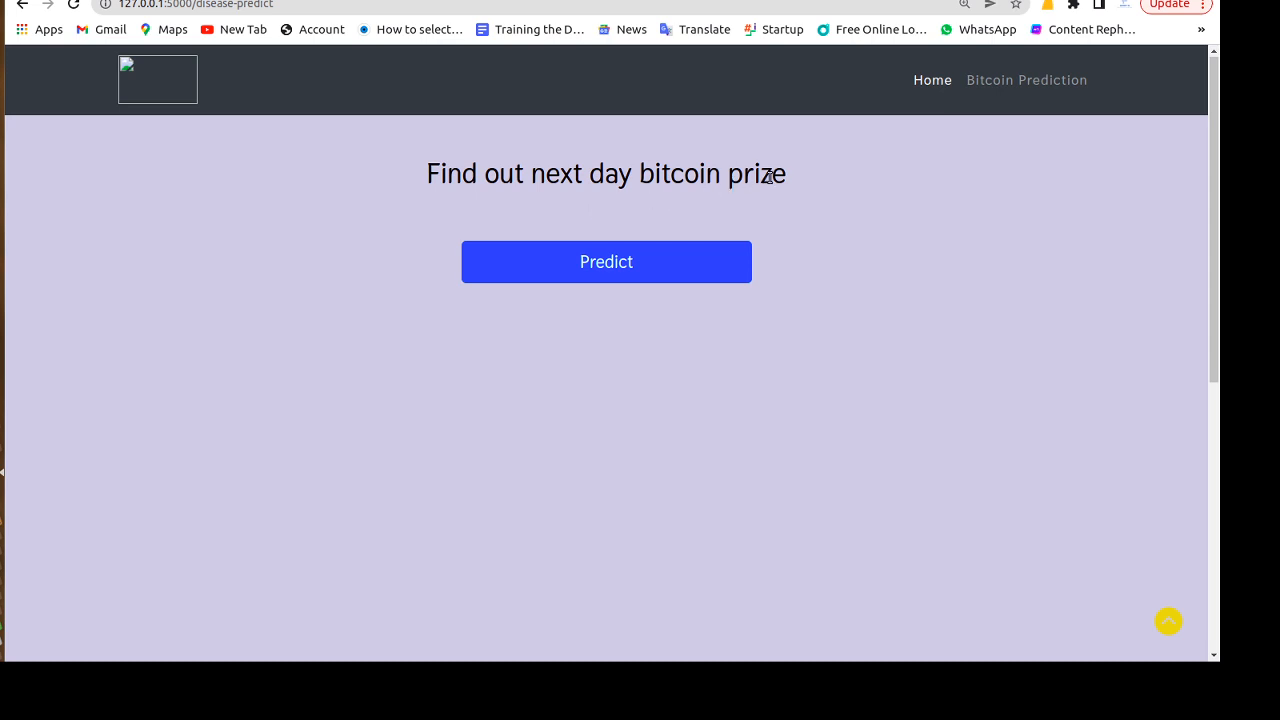
pyautogui.click(606, 260)
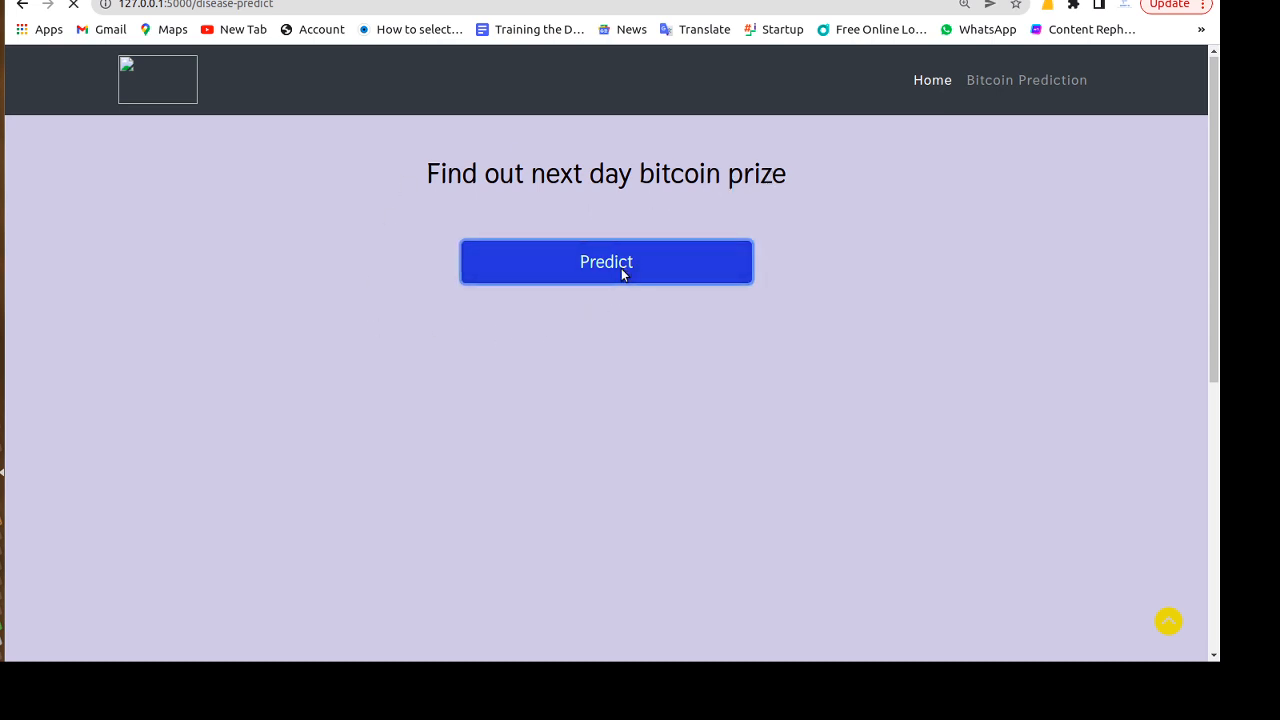
# Review the 2022-06-23 result of 39805.31, go back to the Predict page, then bring up Sublime Text
pyautogui.click(606, 260)
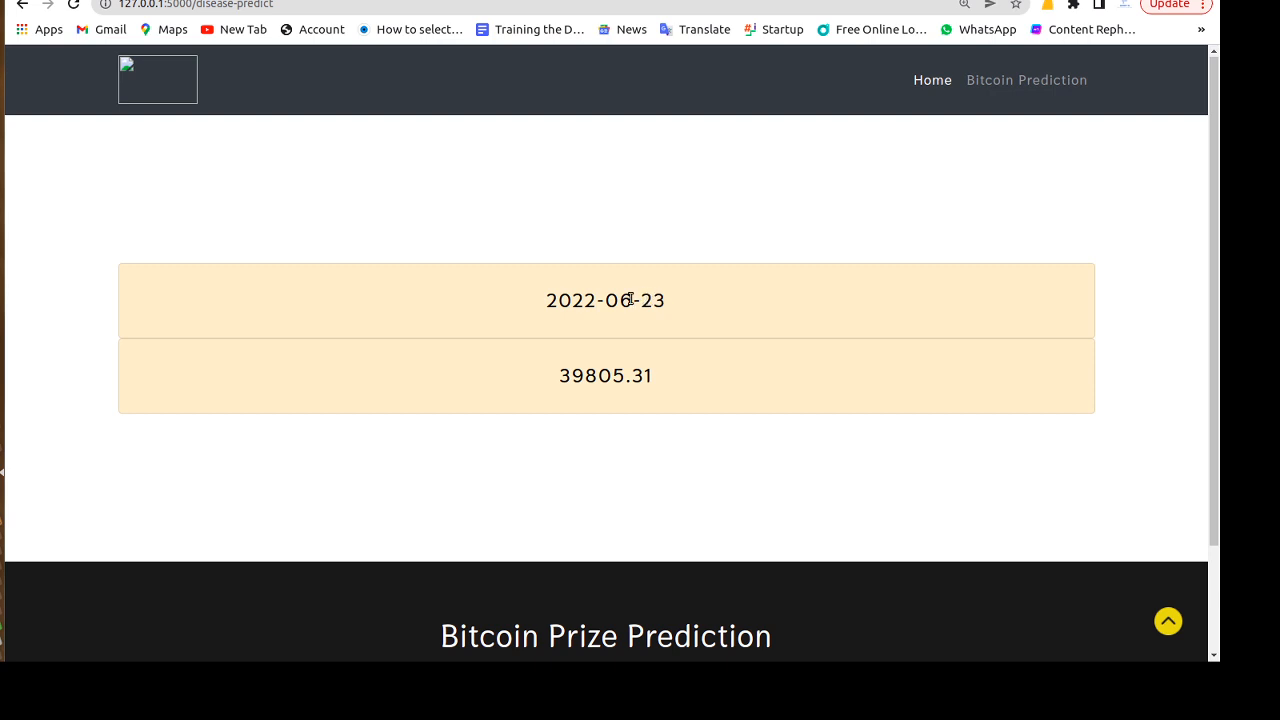
pyautogui.moveTo(548, 404)
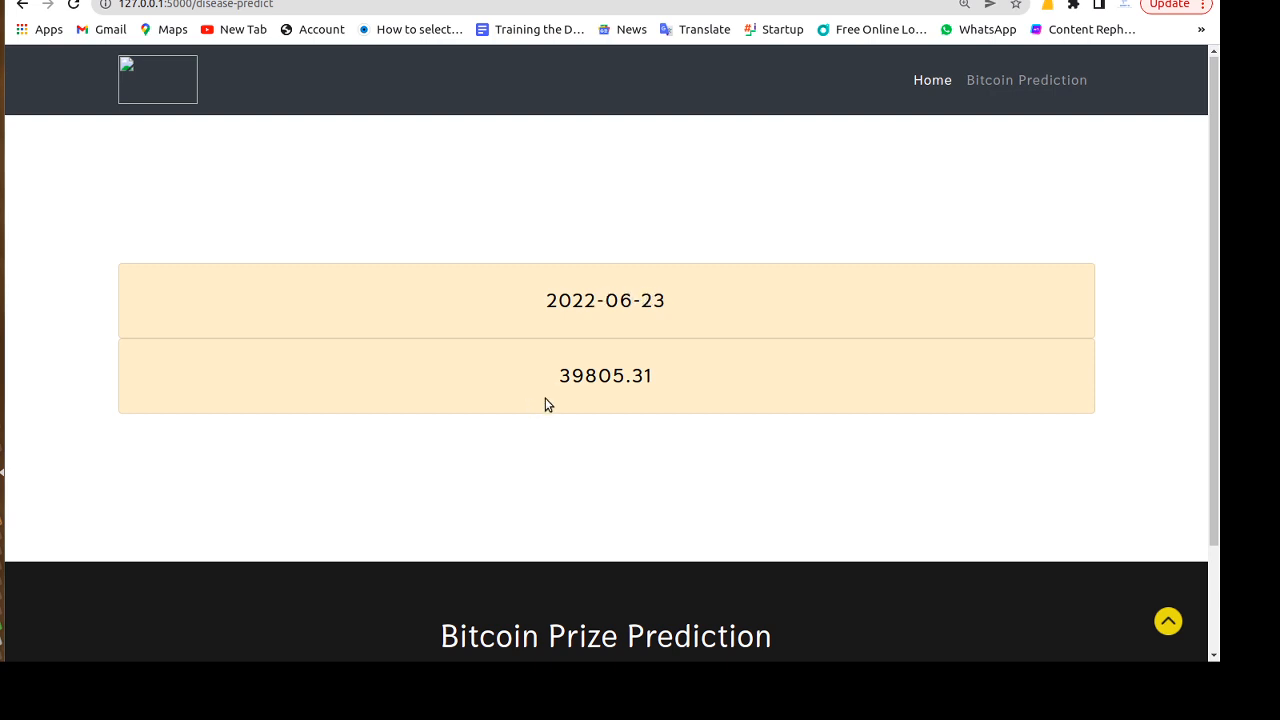
pyautogui.moveTo(664, 384)
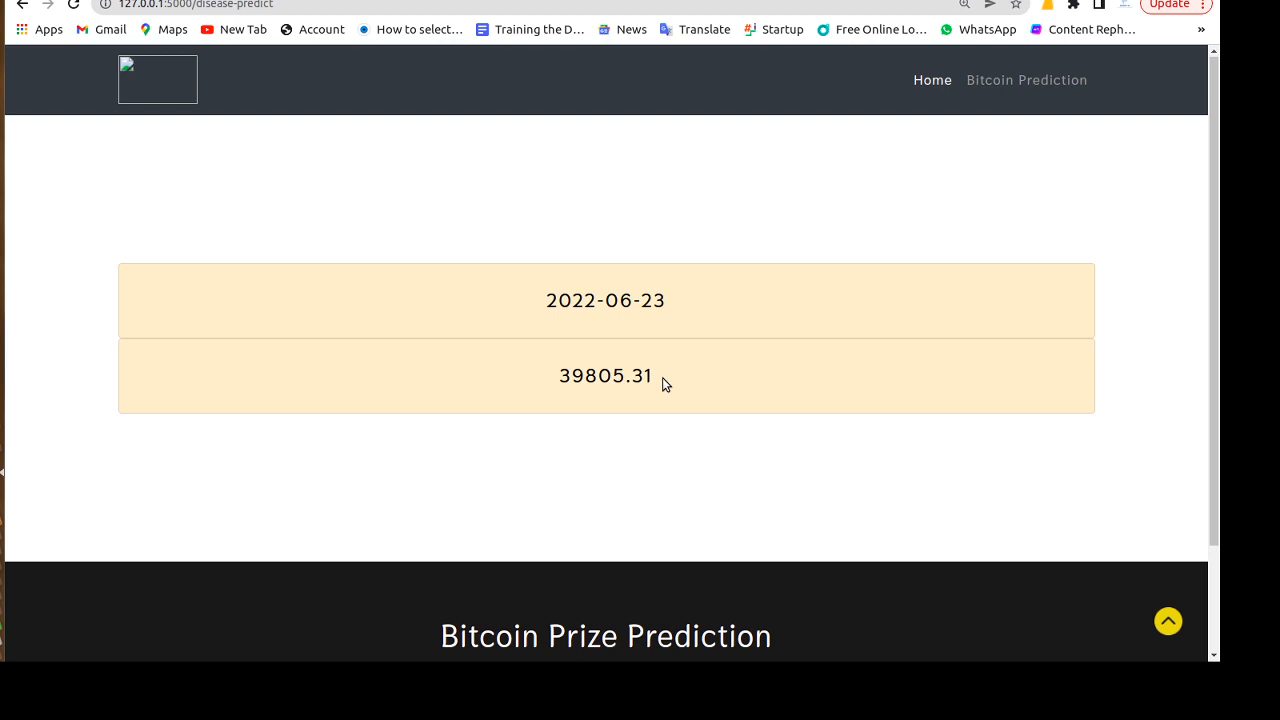
pyautogui.moveTo(500, 290)
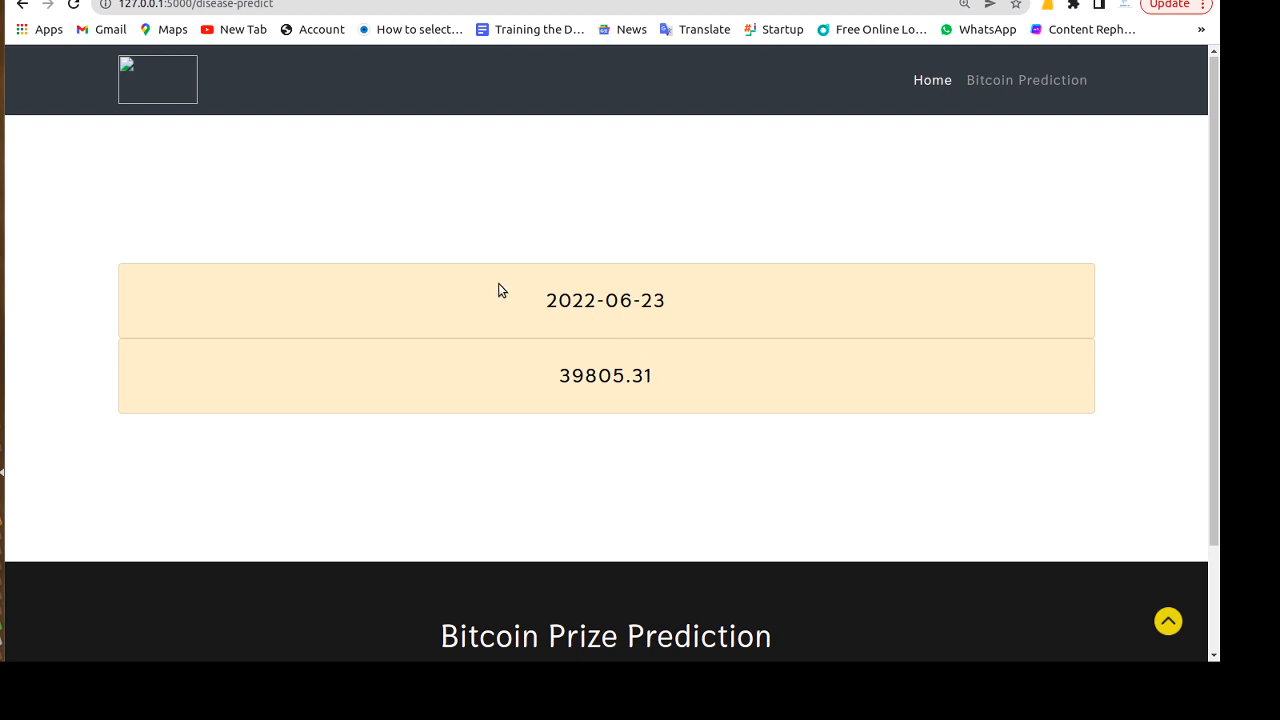
pyautogui.click(22, 4)
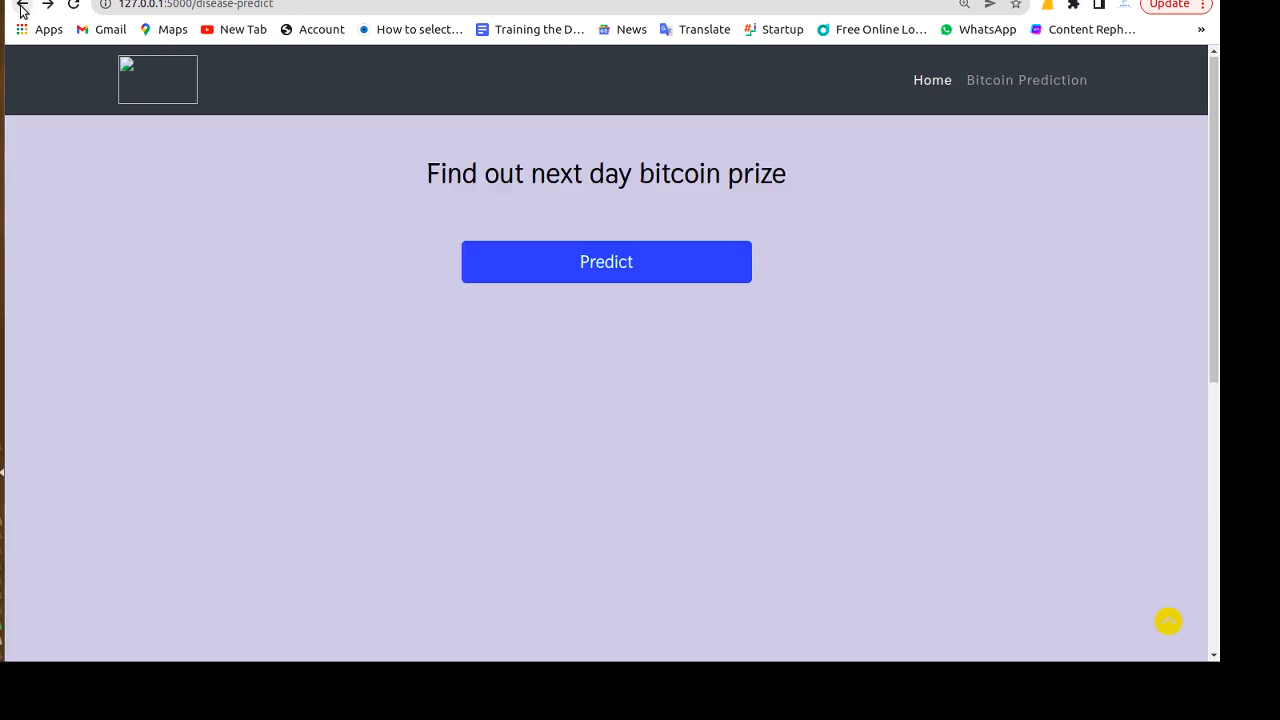
pyautogui.moveTo(2, 524)
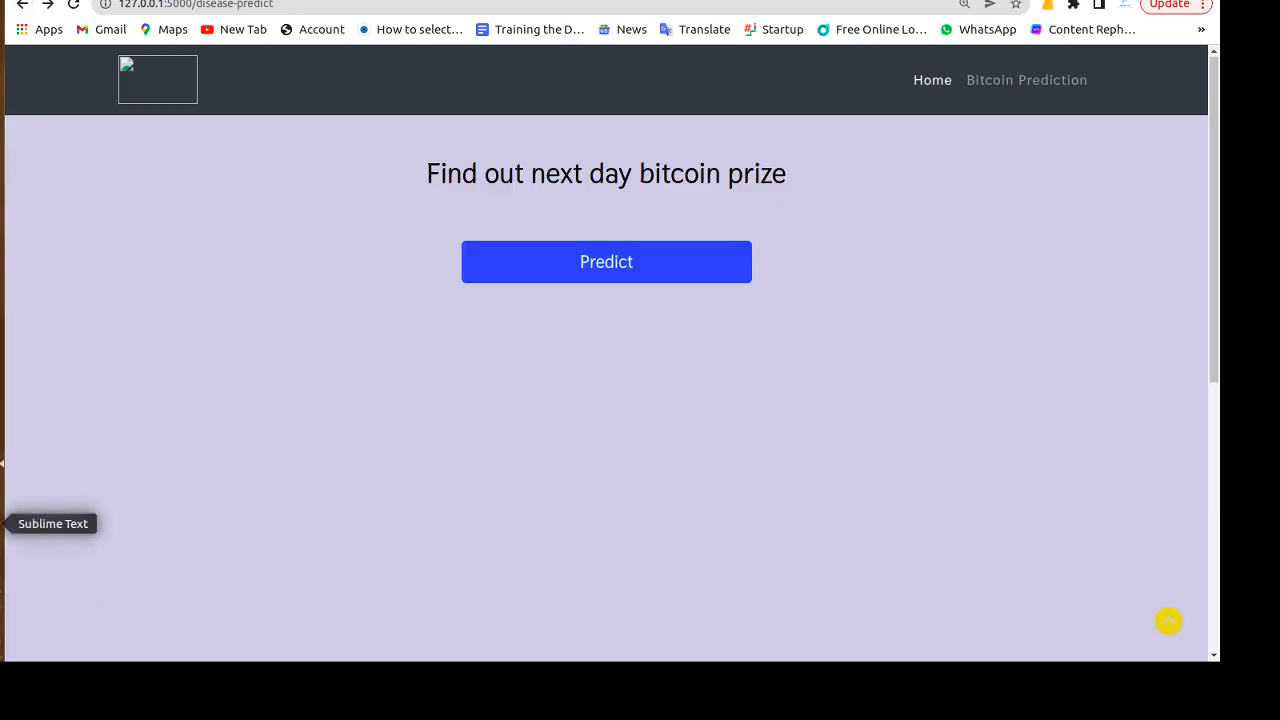
pyautogui.click(52, 524)
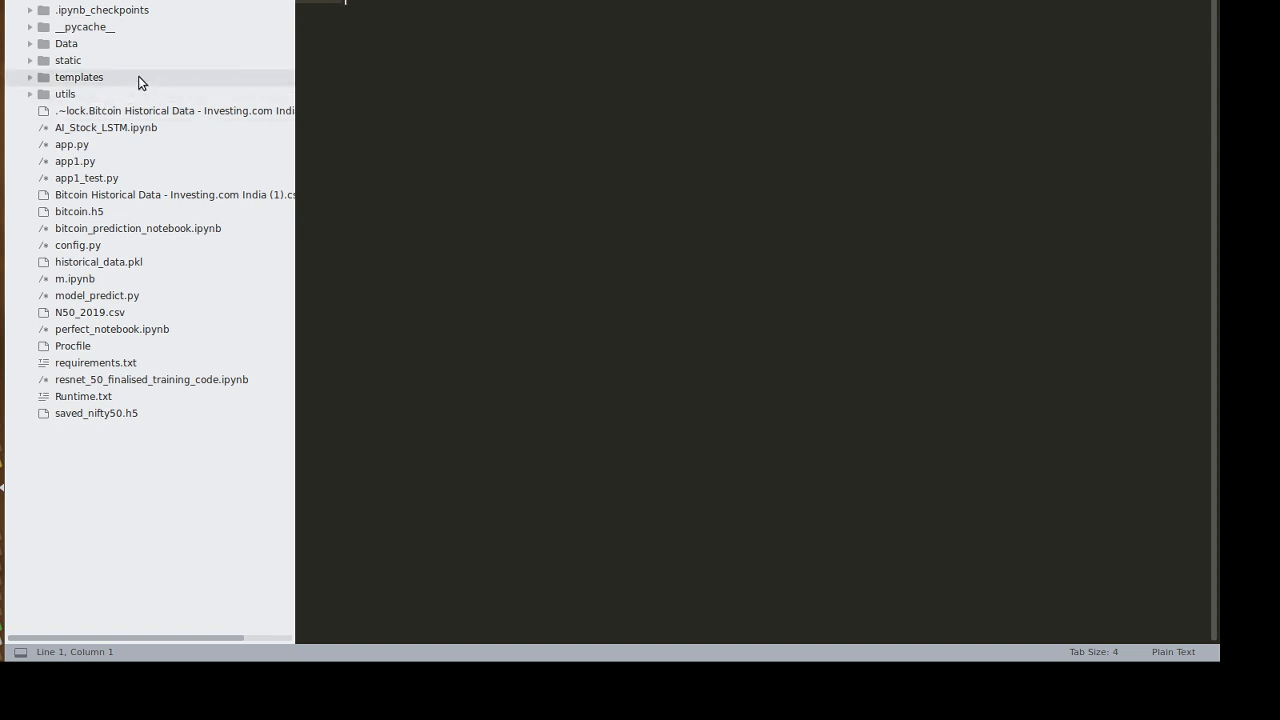
pyautogui.moveTo(124, 82)
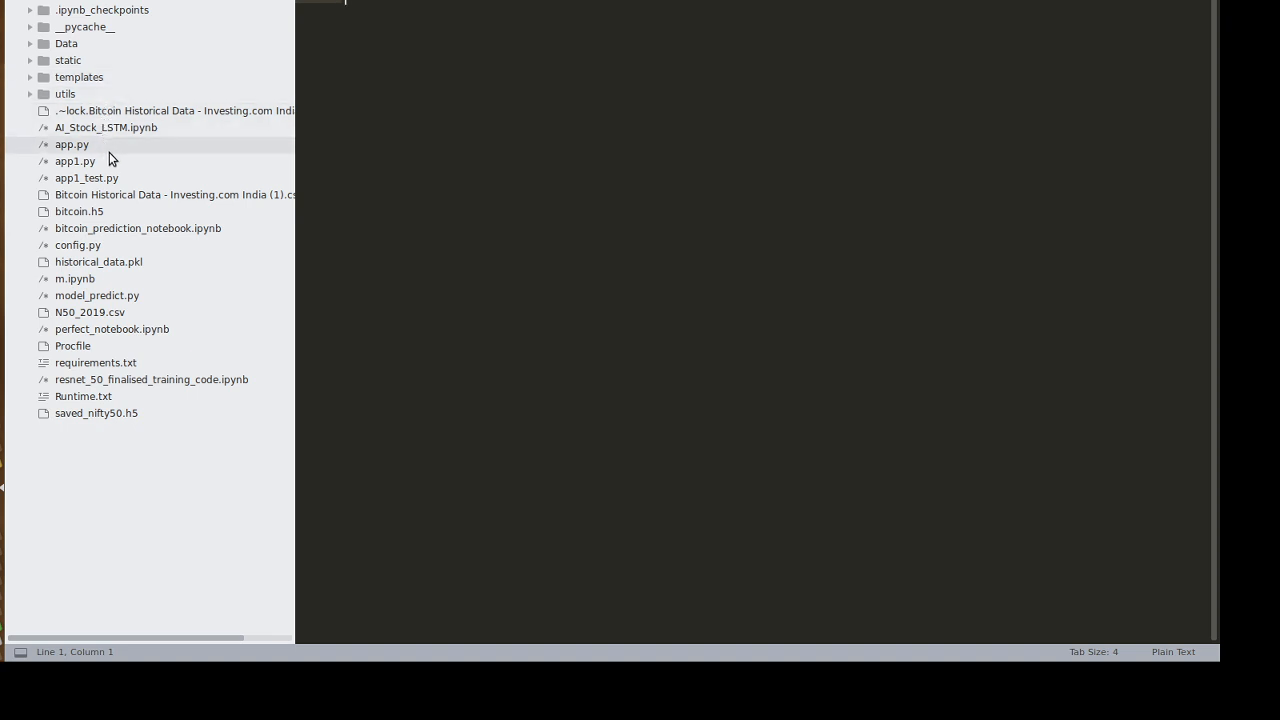
# Show app1.py's Flask routes, then the index.html template from the templates folder
pyautogui.click(76, 160)
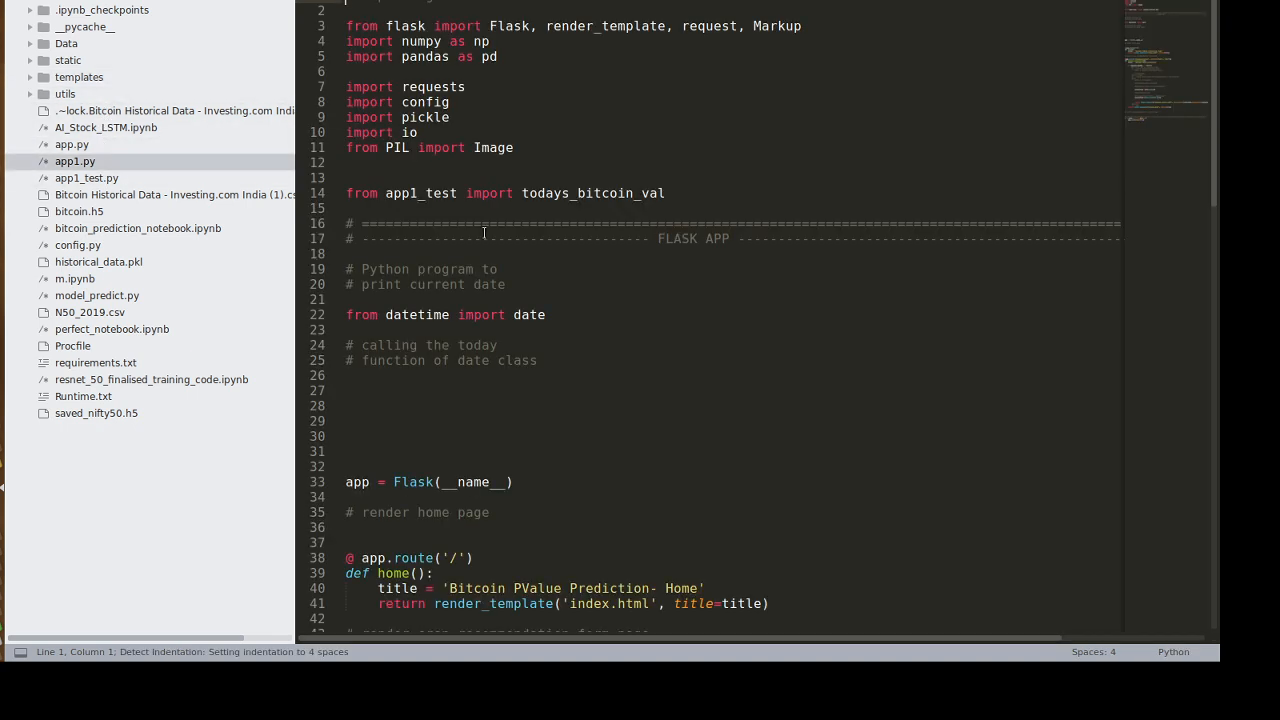
pyautogui.scroll(-3)
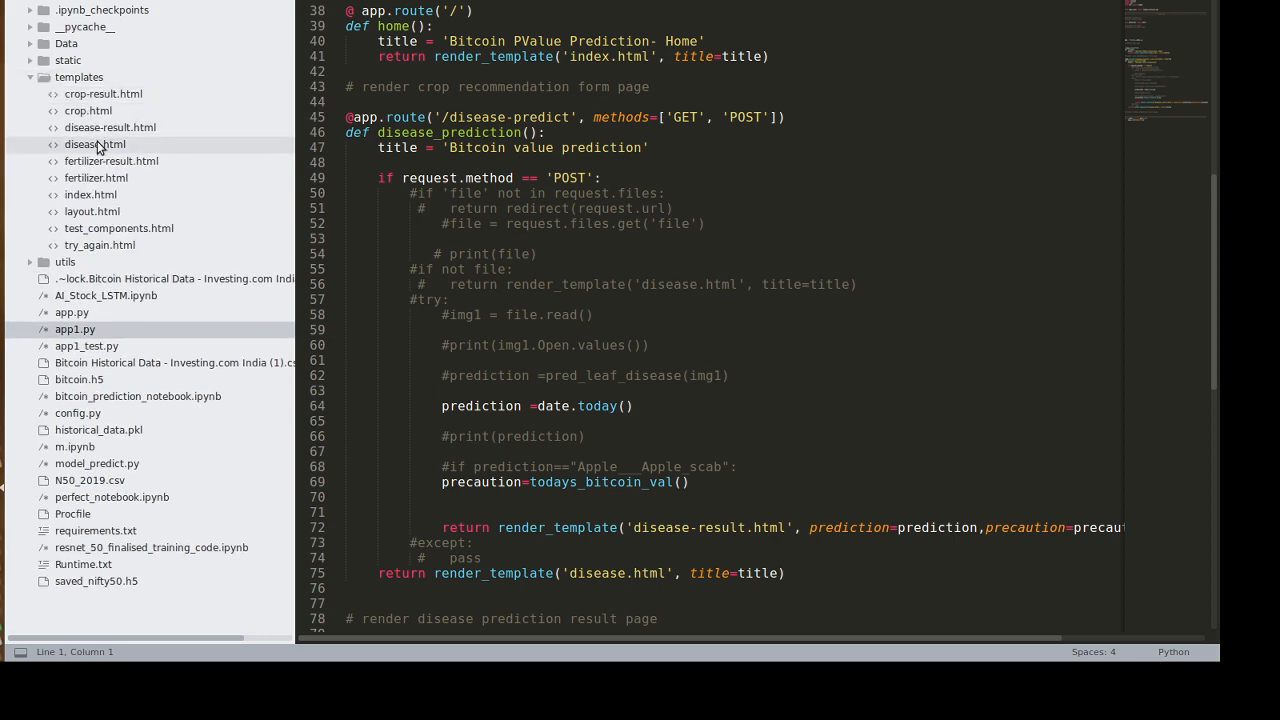
pyautogui.click(90, 194)
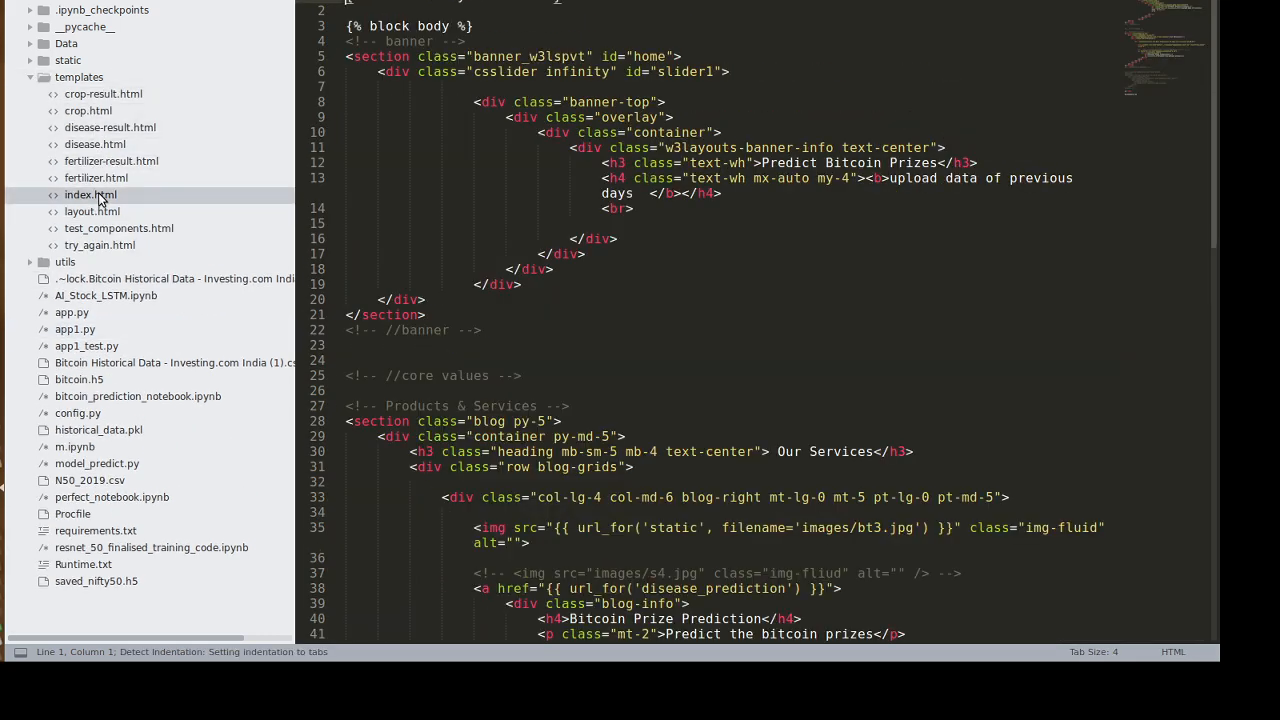
pyautogui.moveTo(112, 160)
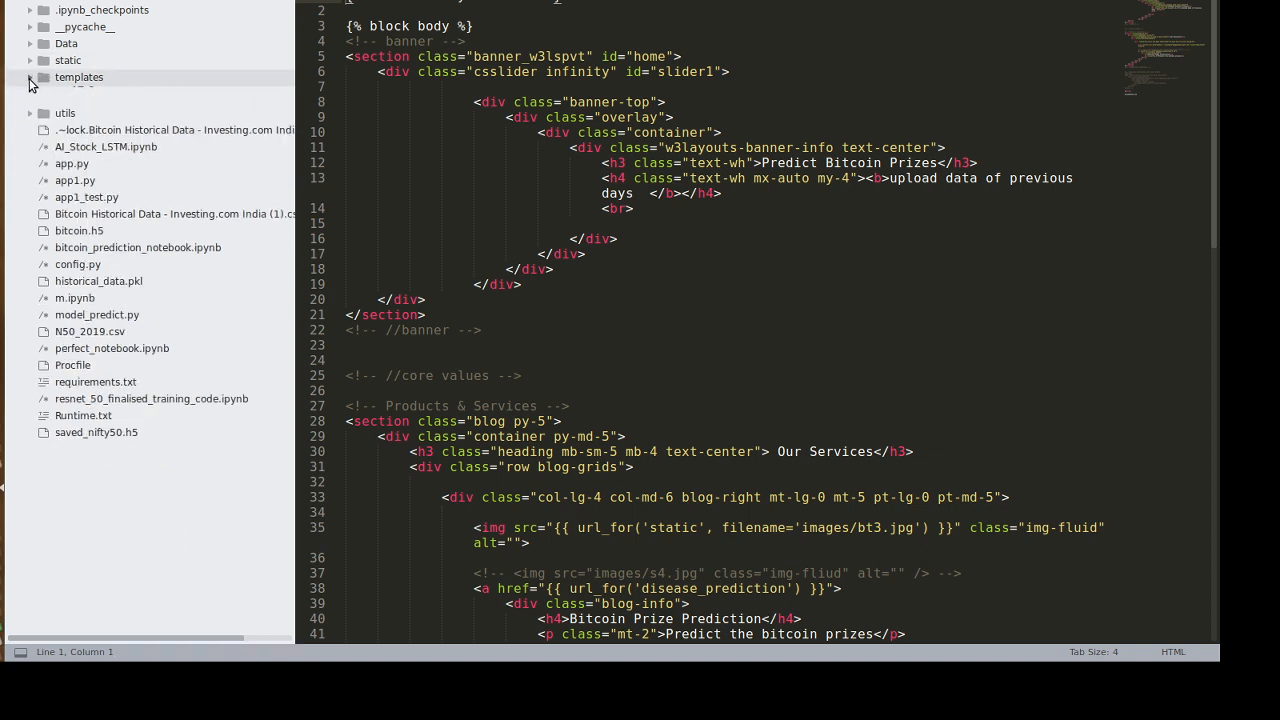
# Collapse the templates folder in the sidebar, keeping index.html open
pyautogui.click(28, 76)
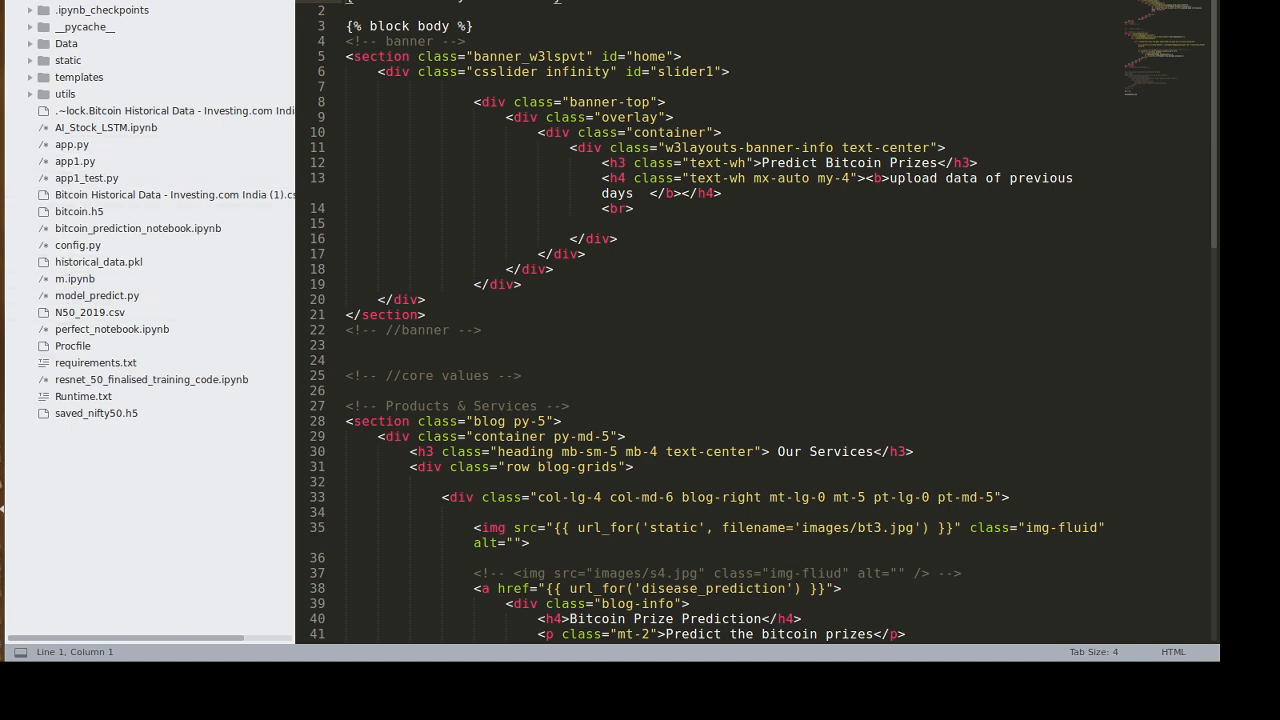
pyautogui.moveTo(4, 524)
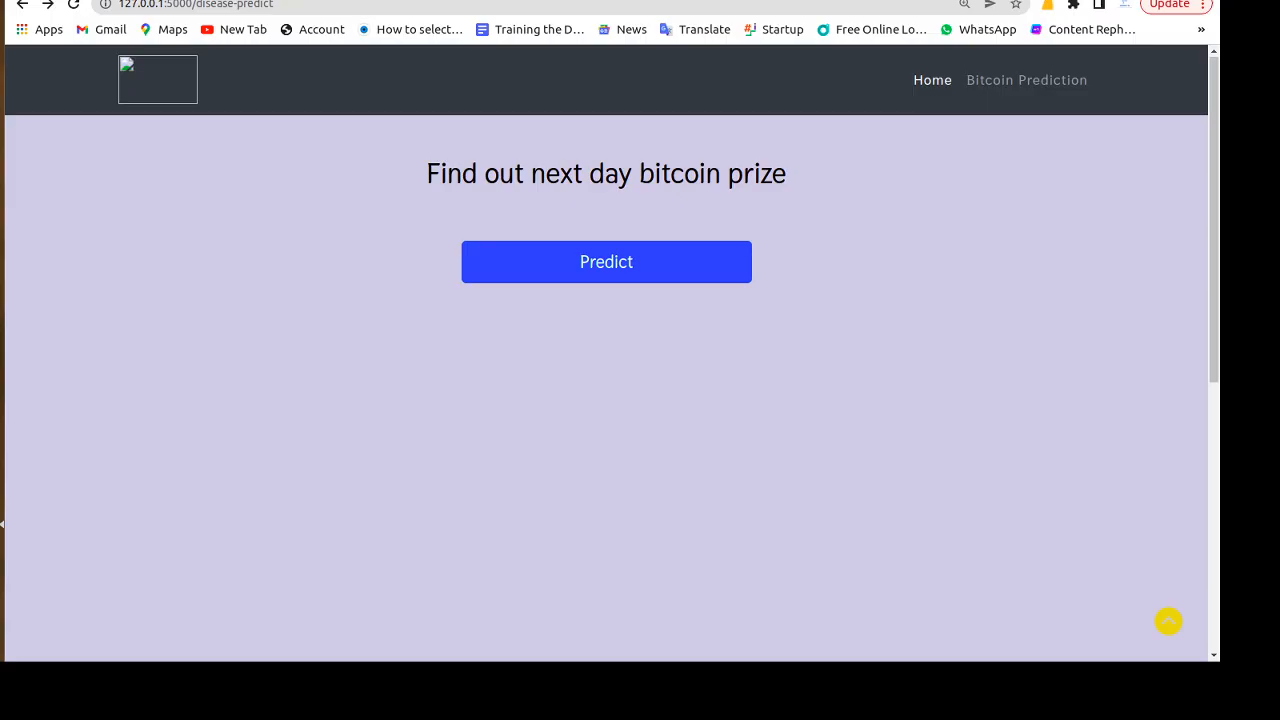
pyautogui.moveTo(240, 464)
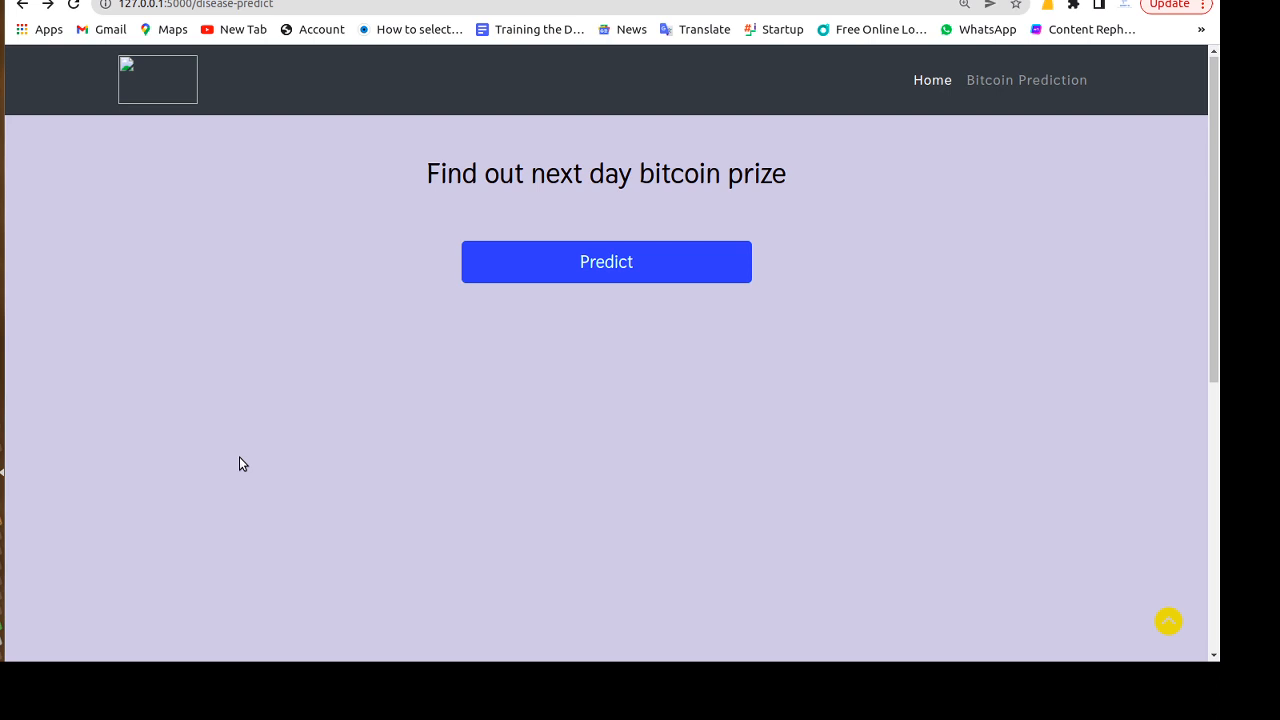
pyautogui.moveTo(450, 452)
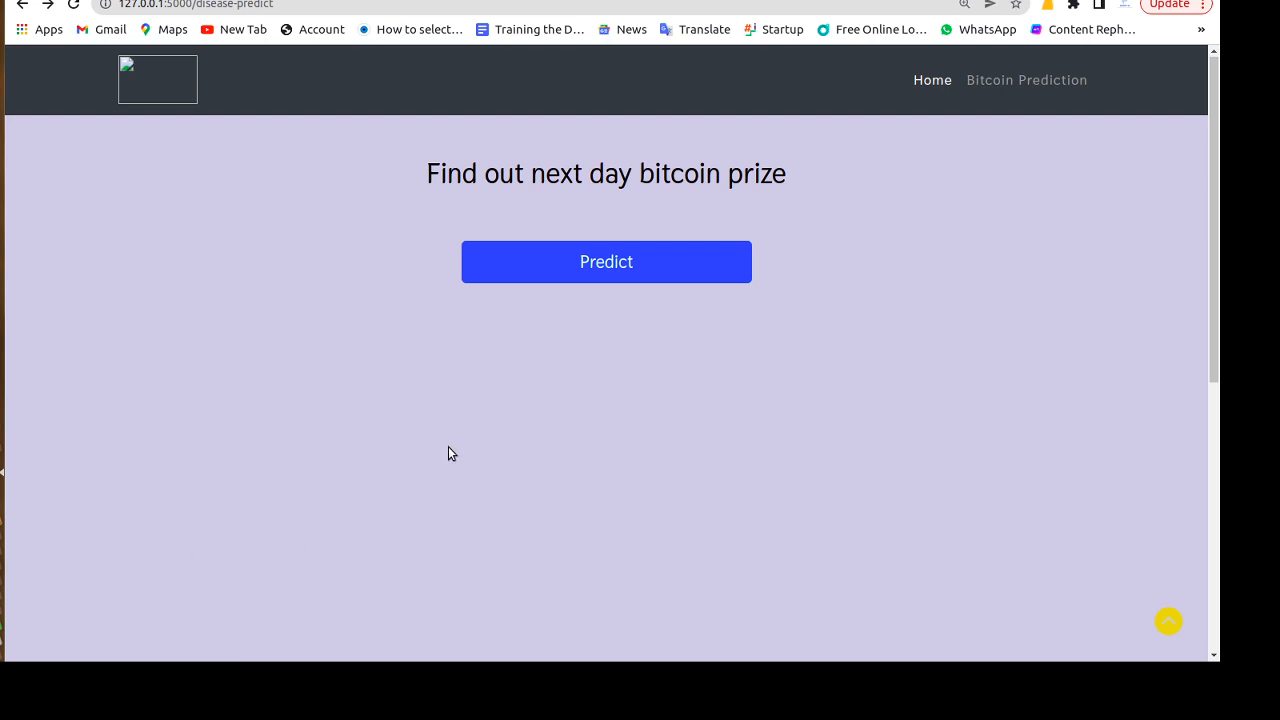
pyautogui.moveTo(422, 450)
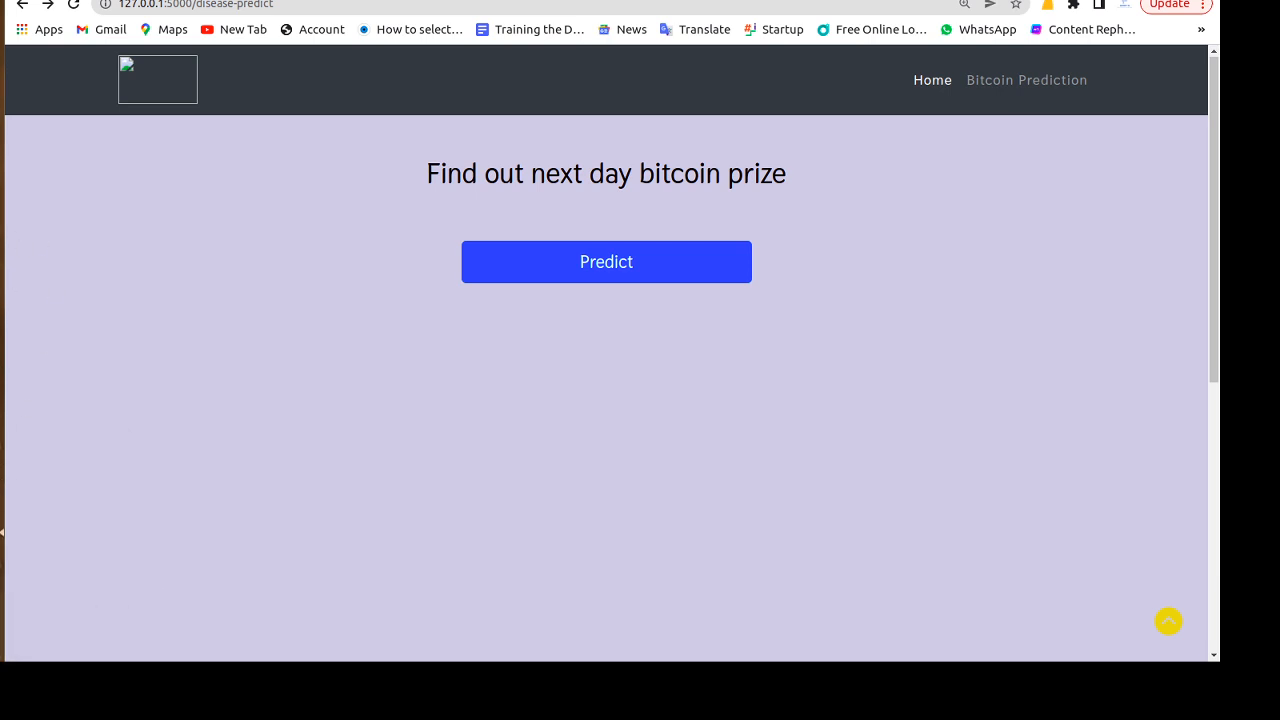
pyautogui.moveTo(4, 532)
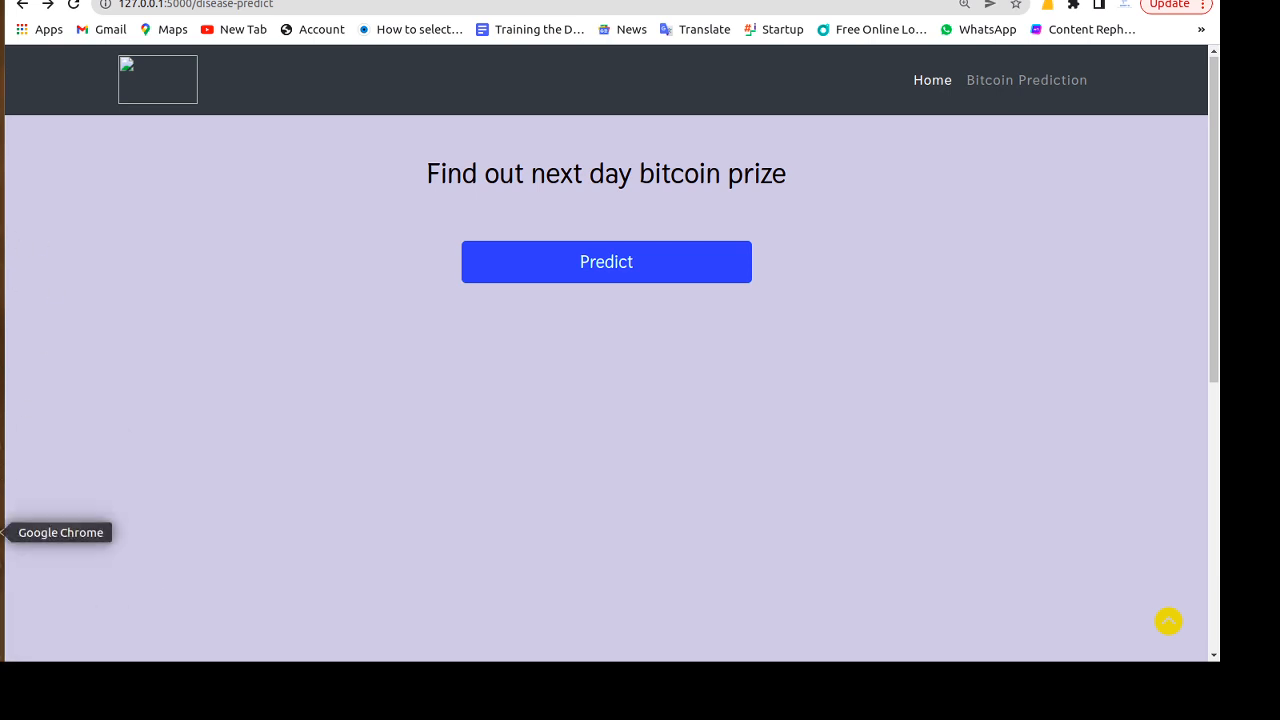
pyautogui.moveTo(504, 392)
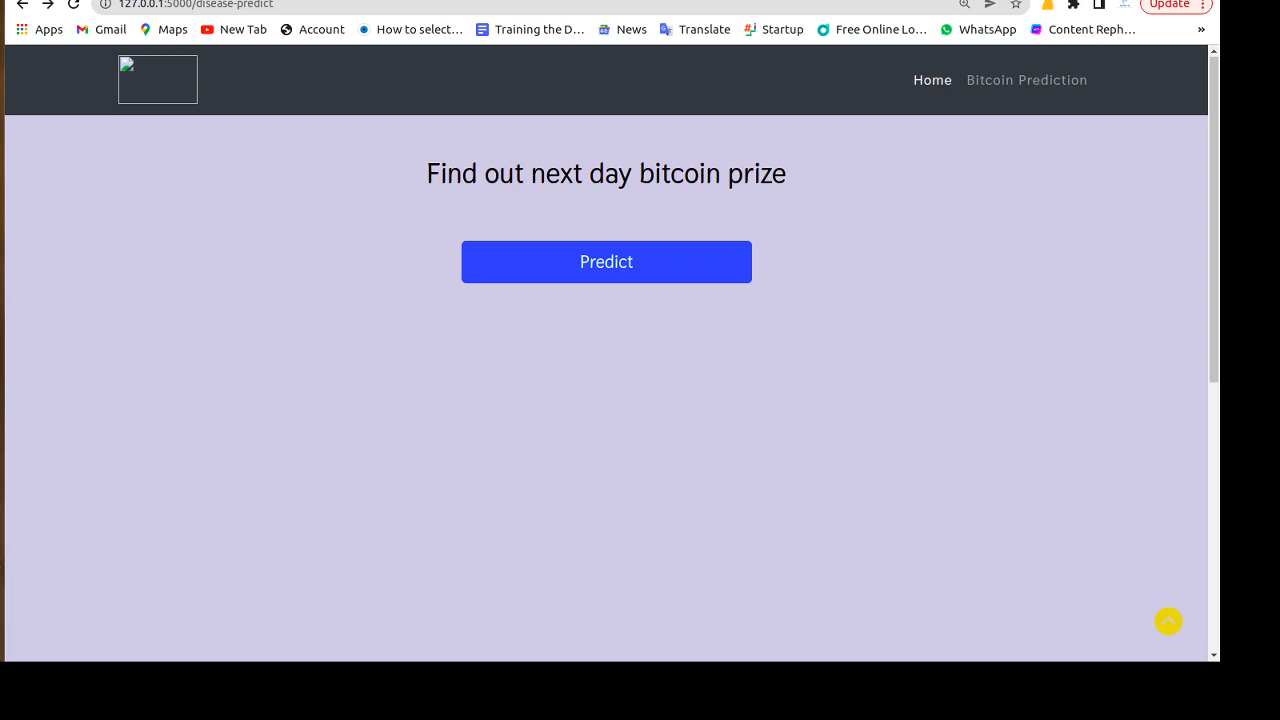
pyautogui.moveTo(156, 564)
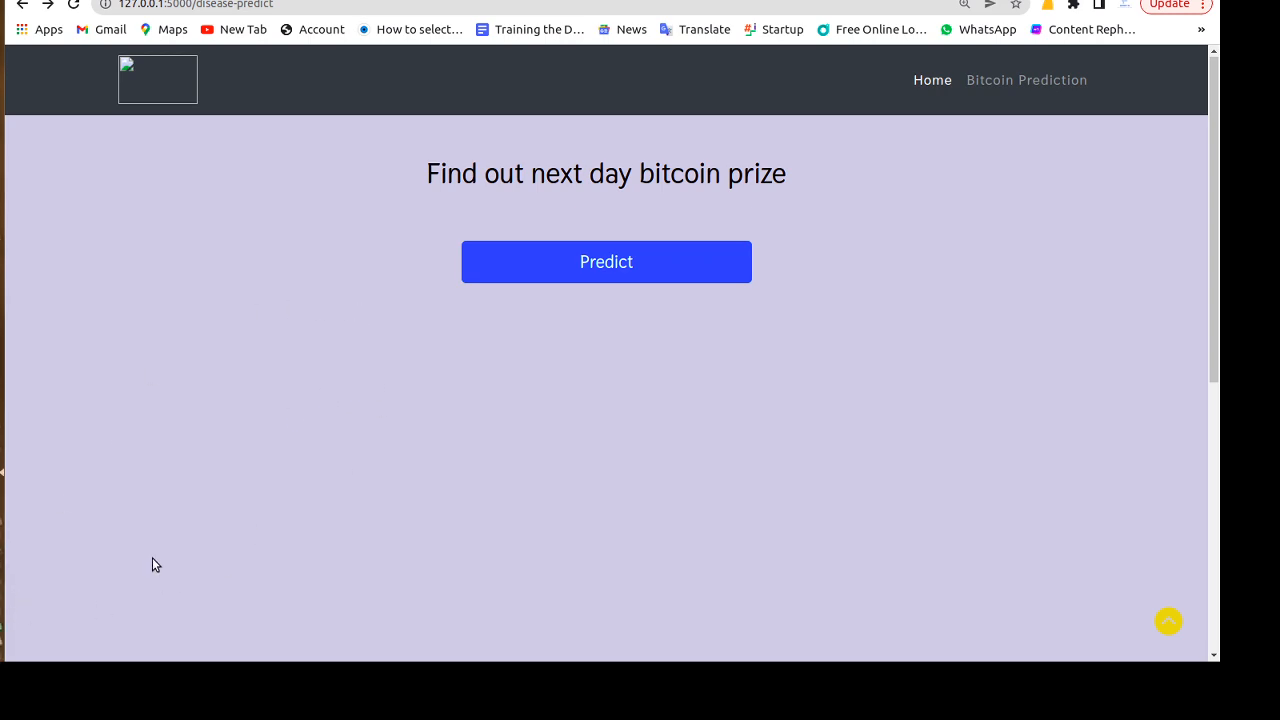